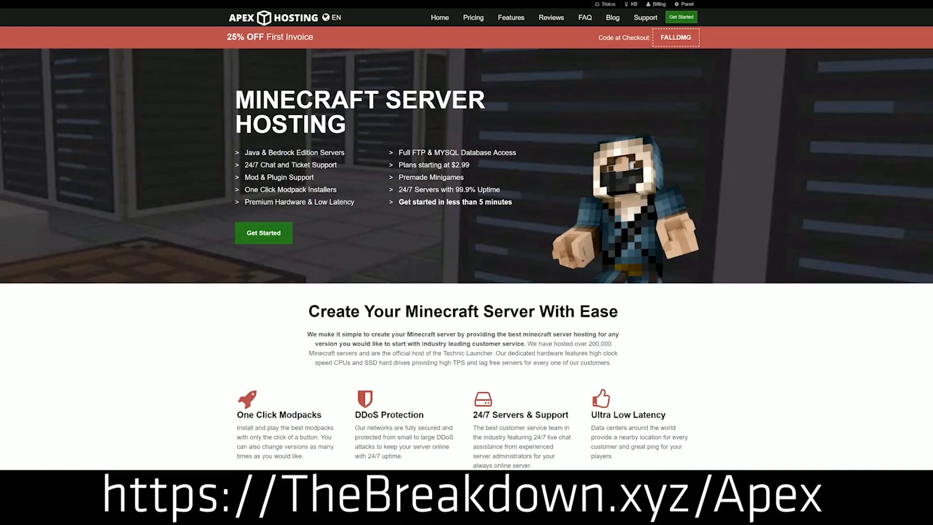
pyautogui.moveTo(233, 244)
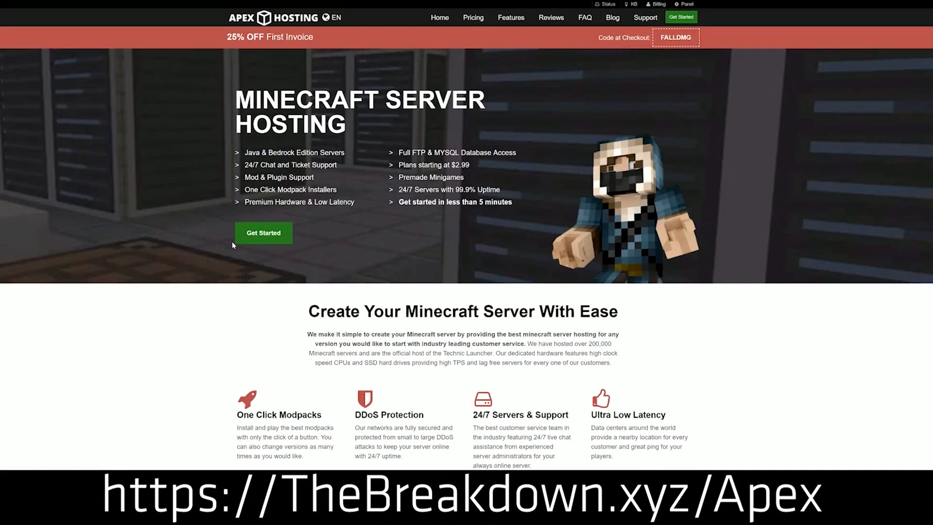
# Download the OptiFabric 1.12.10 jar for Minecraft 1.18, then open the OptiFine 1.18.1 guide.
pyautogui.scroll(-3)
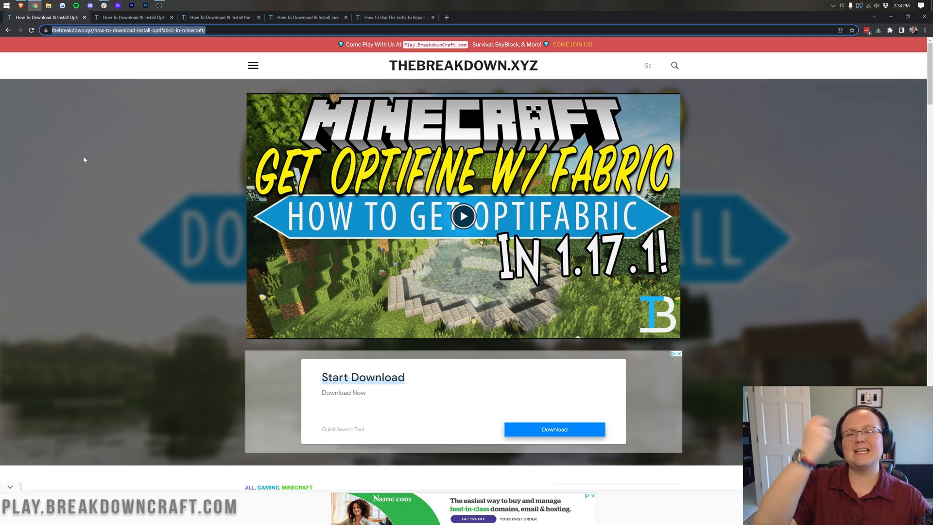
pyautogui.scroll(-3)
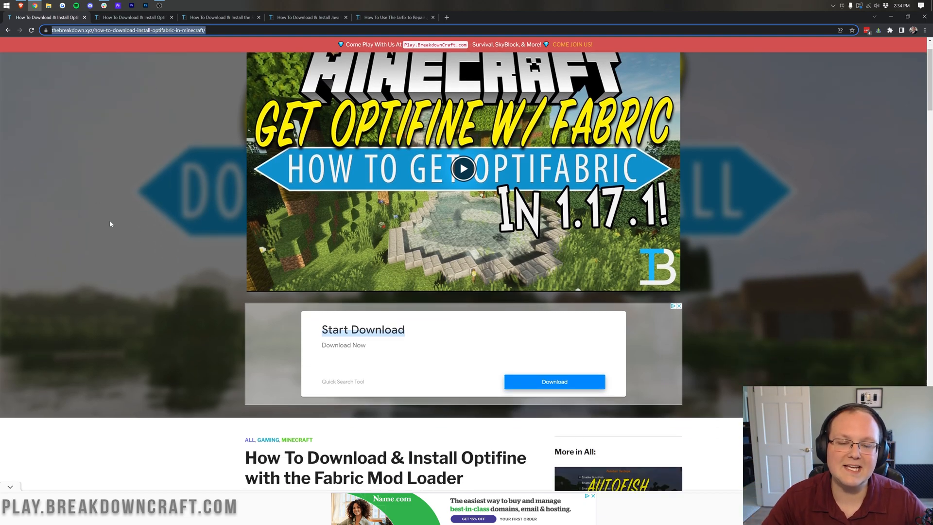
pyautogui.scroll(-3)
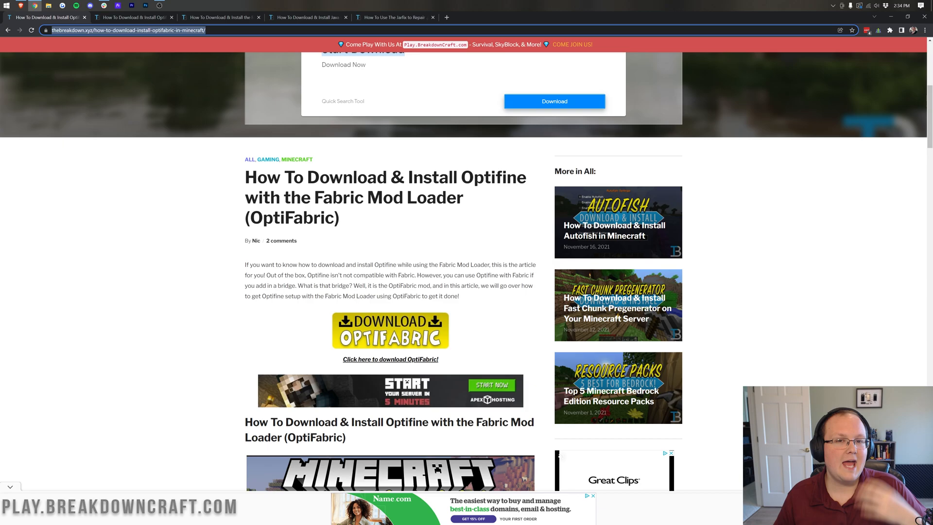
pyautogui.scroll(-3)
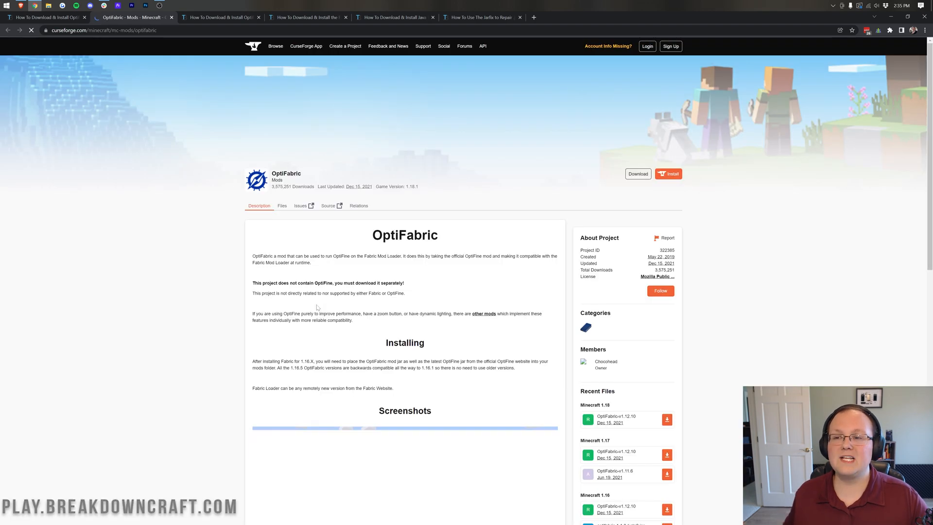
pyautogui.scroll(-3)
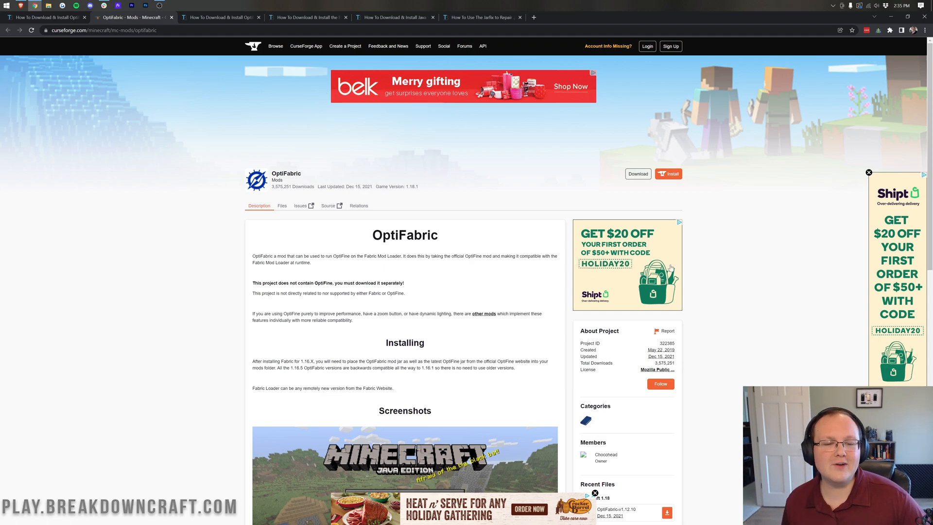
pyautogui.scroll(-3)
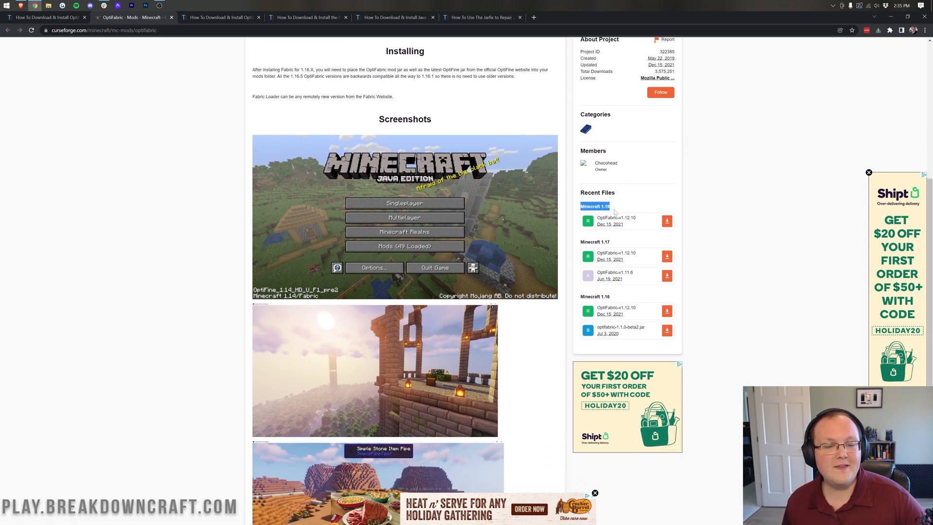
pyautogui.moveTo(667, 221)
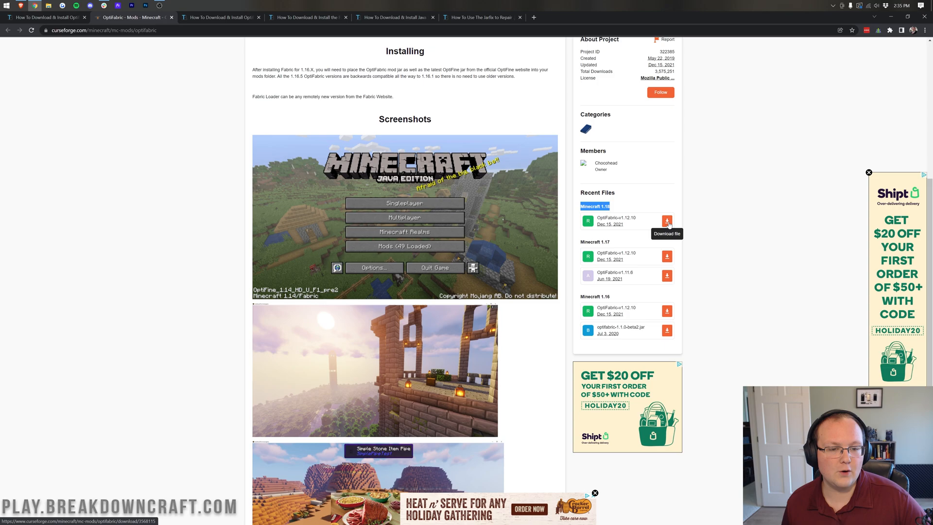
pyautogui.click(667, 221)
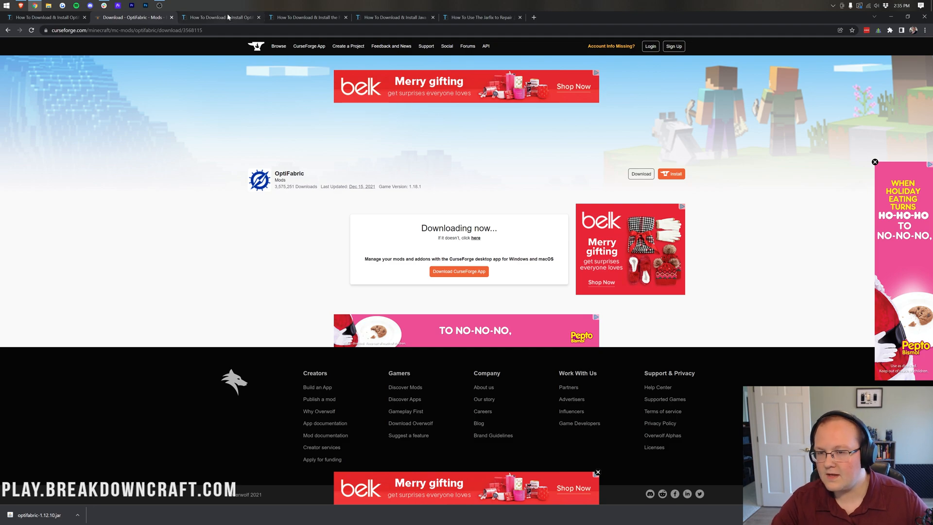
pyautogui.click(221, 17)
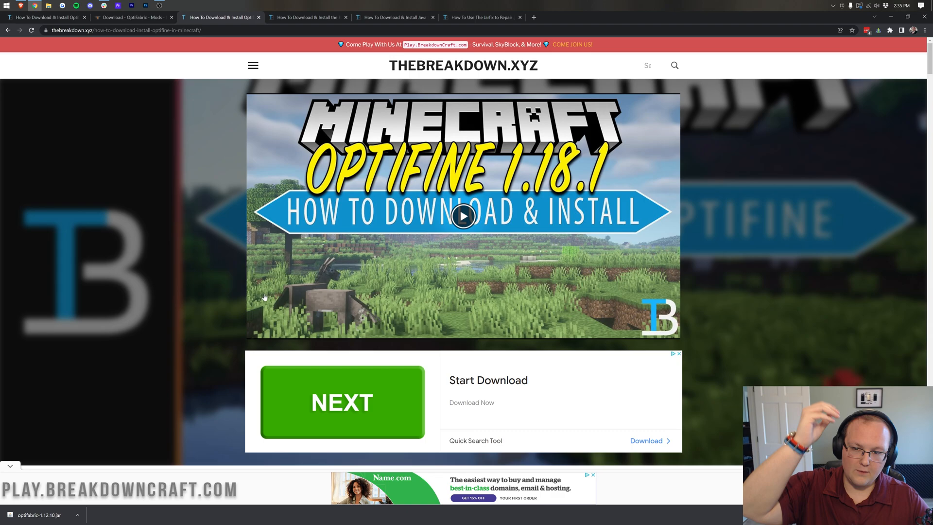
pyautogui.scroll(-3)
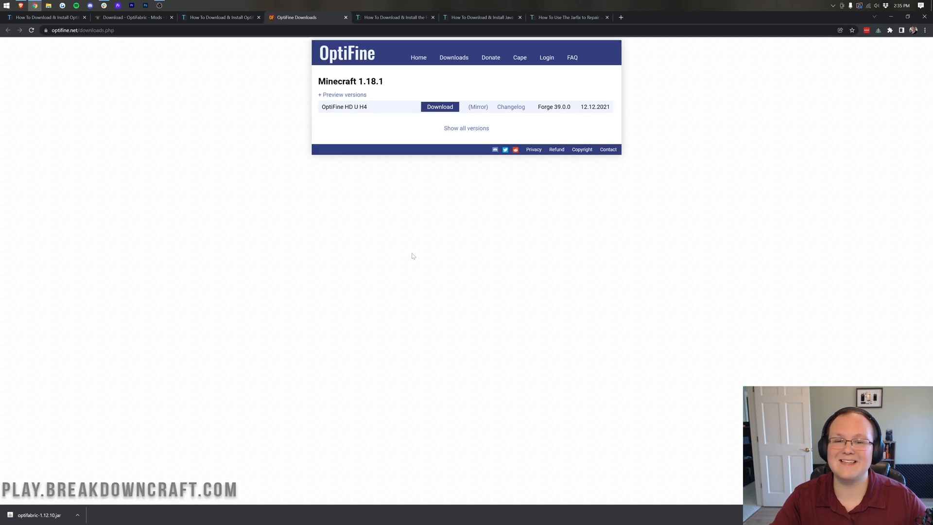
pyautogui.moveTo(411, 232)
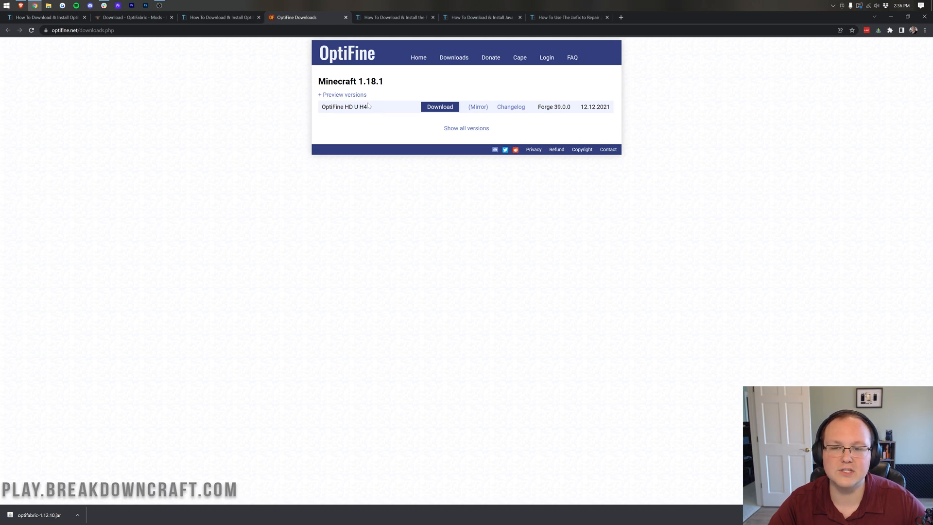
pyautogui.moveTo(473, 106)
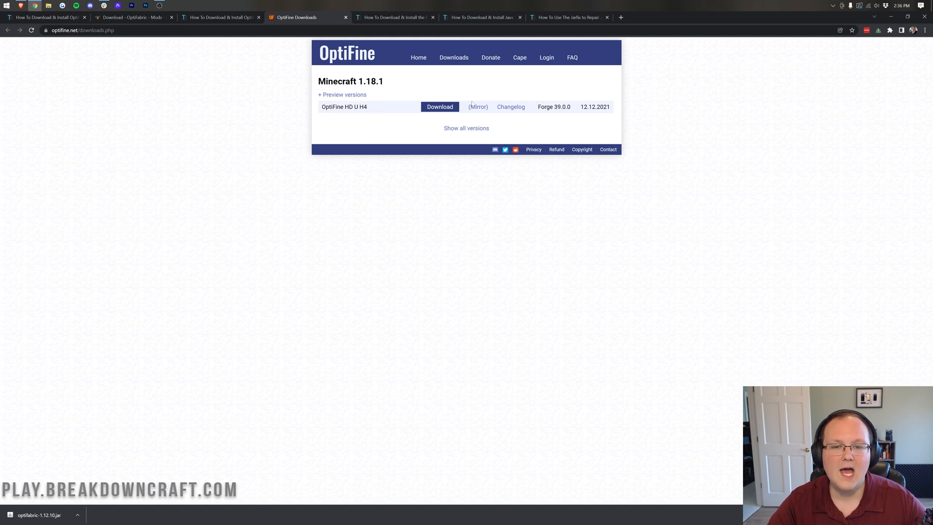
# Download the OptiFine 1.18.1 HD U H4 jar from its mirror page.
pyautogui.click(477, 106)
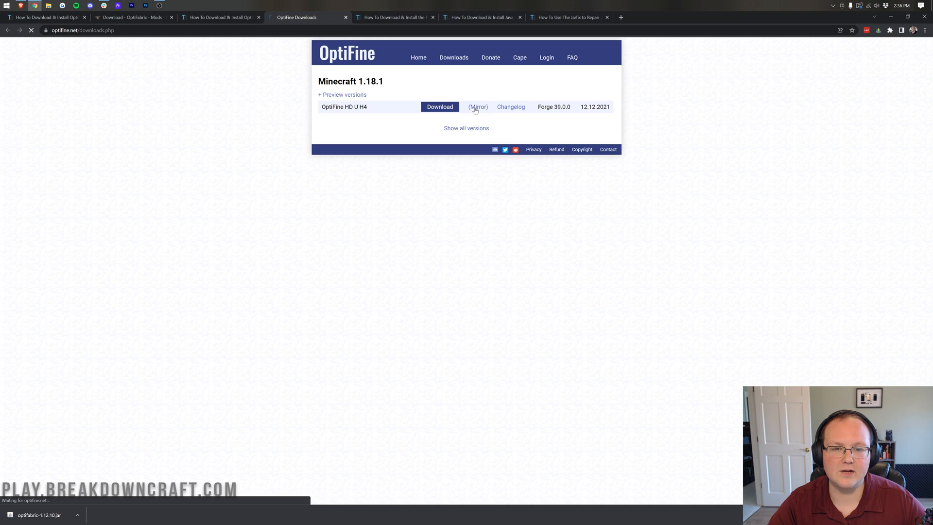
pyautogui.click(440, 107)
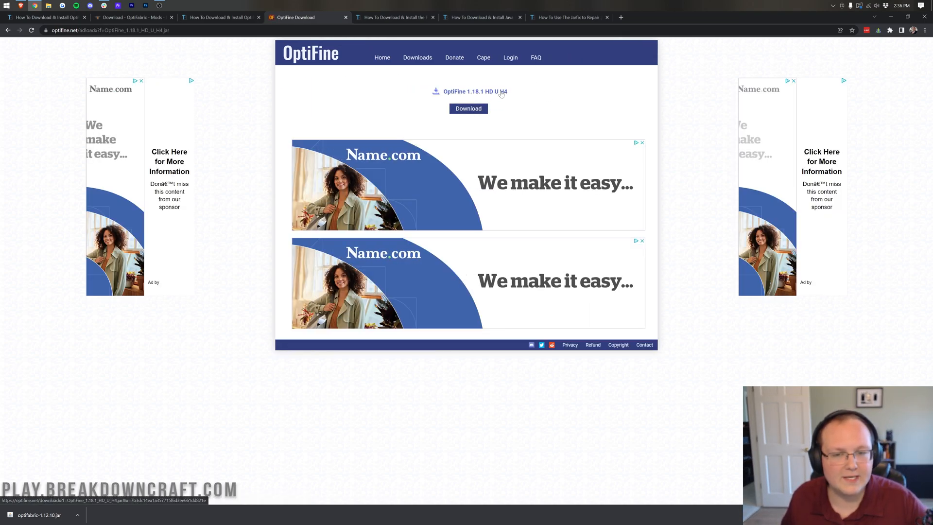
pyautogui.click(468, 108)
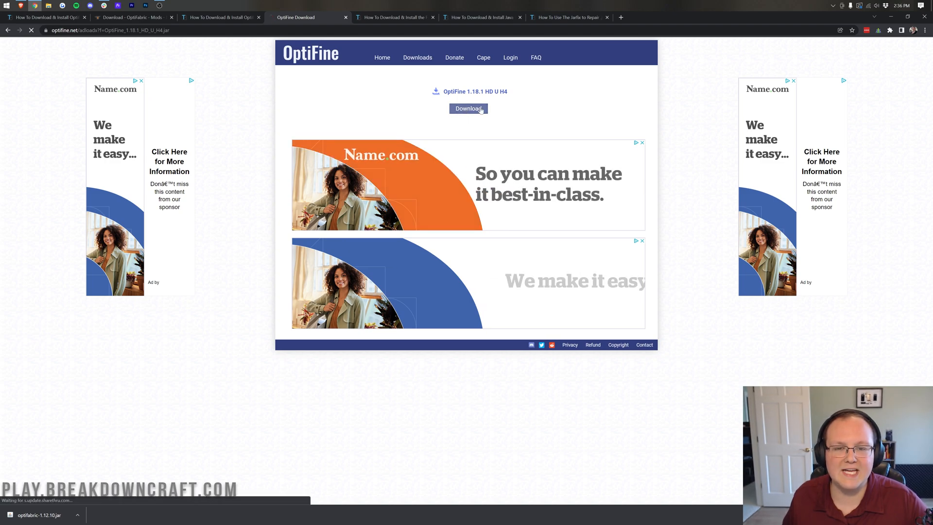
pyautogui.click(468, 109)
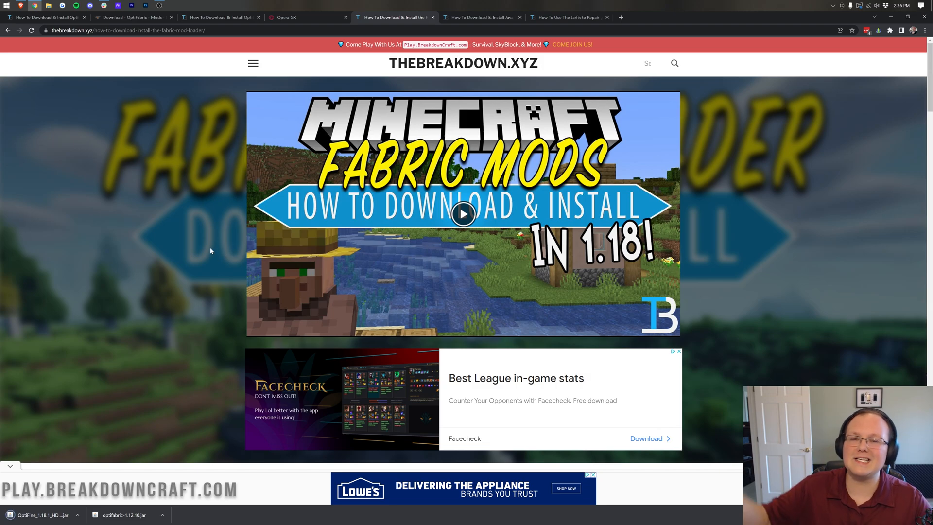
pyautogui.scroll(-3)
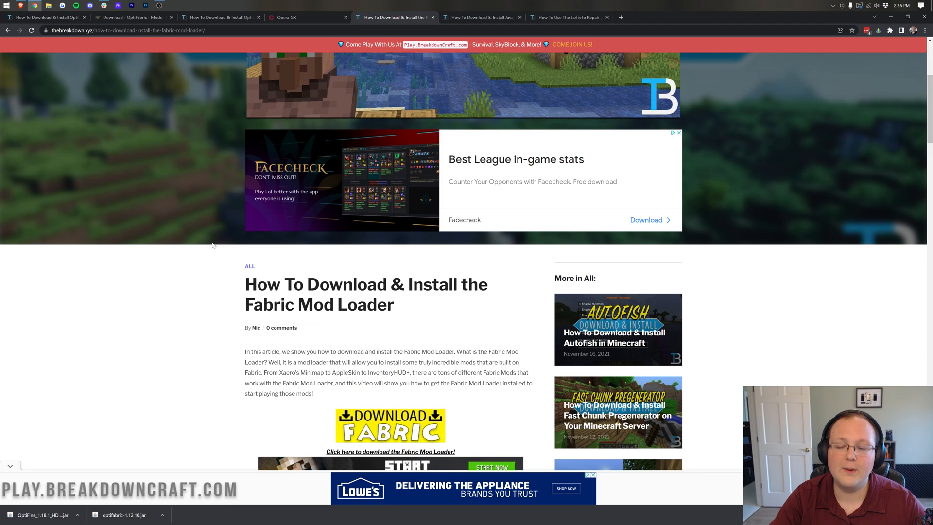
pyautogui.scroll(-3)
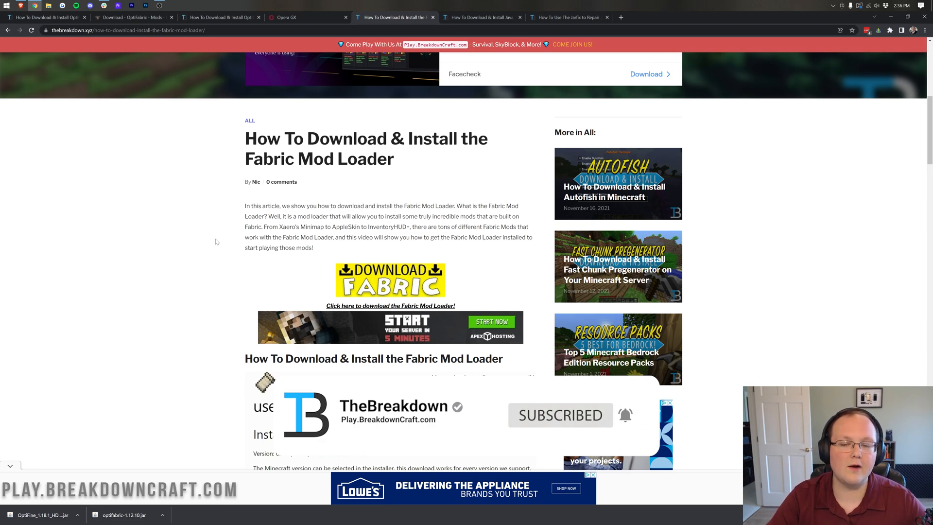
pyautogui.scroll(-3)
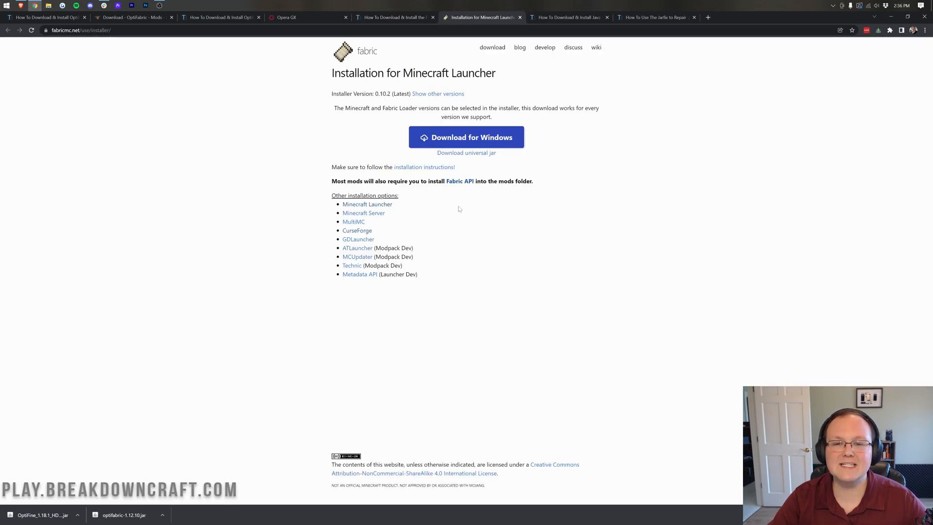
pyautogui.moveTo(484, 173)
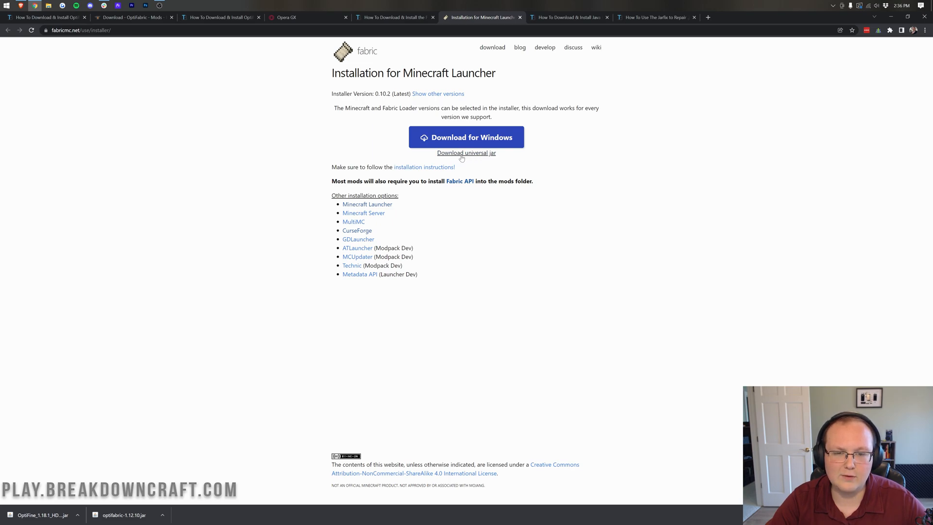
# Download the Fabric installer 0.10.2 universal jar and go to the Java 17 guide.
pyautogui.click(467, 153)
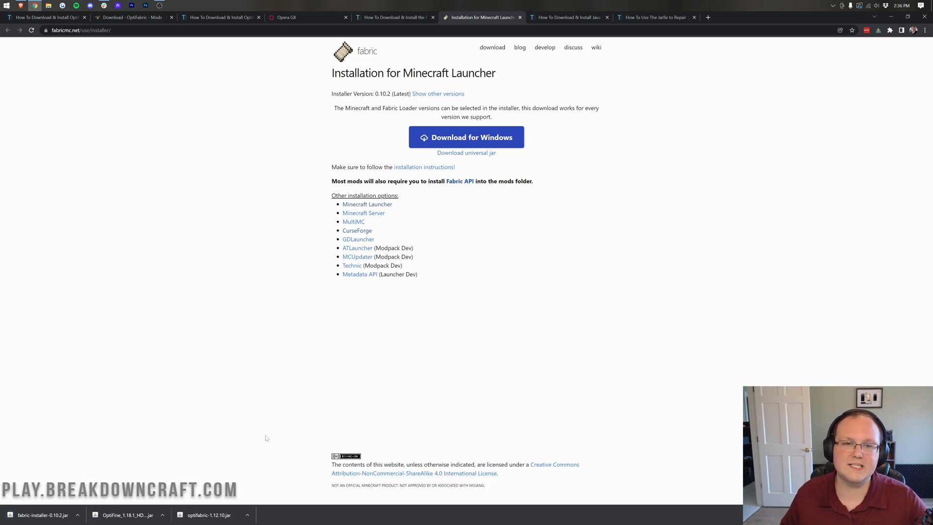
pyautogui.click(565, 17)
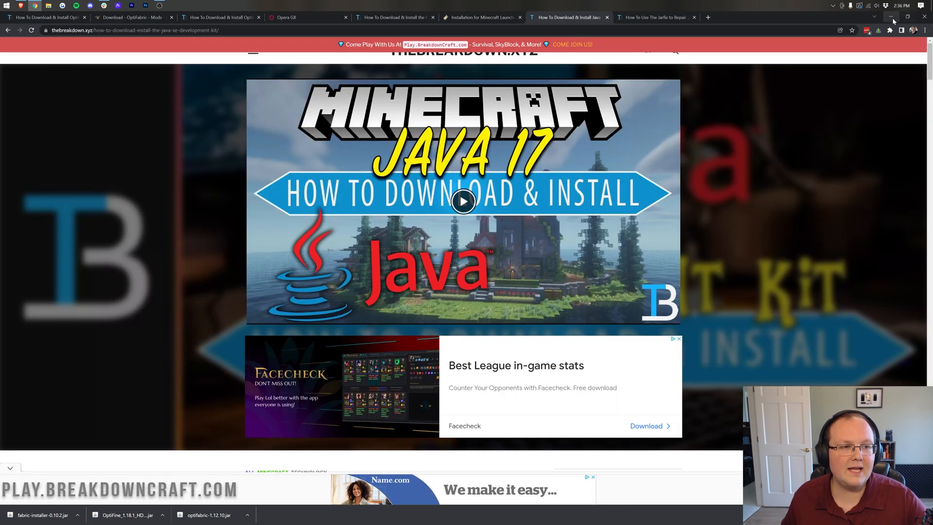
pyautogui.click(893, 17)
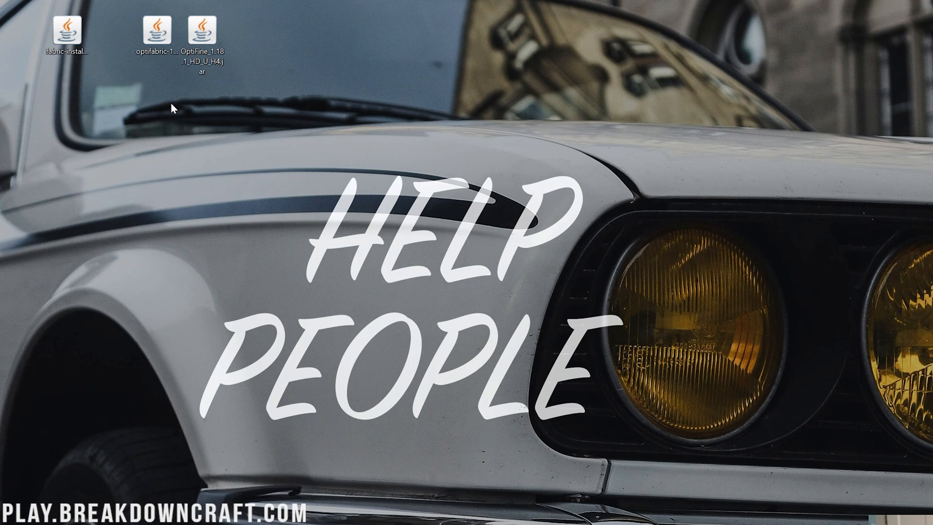
pyautogui.moveTo(28, 128)
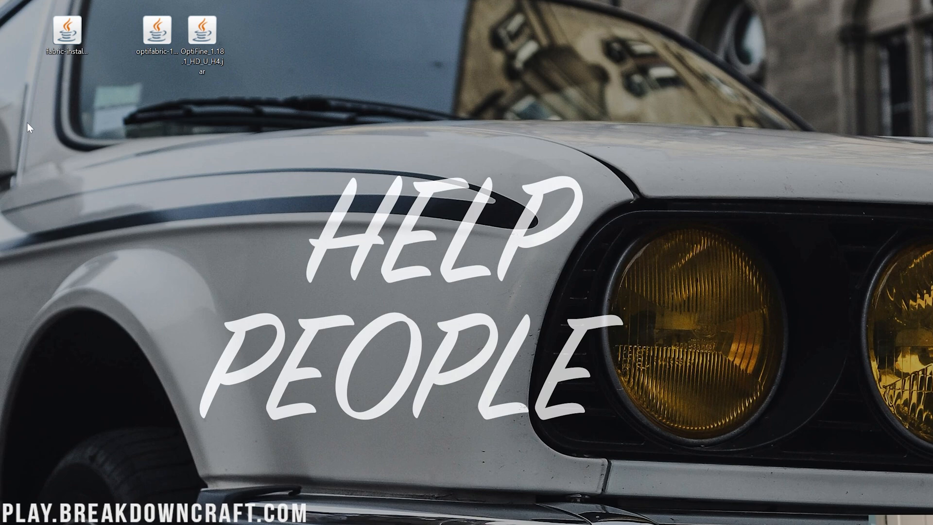
pyautogui.moveTo(292, 158)
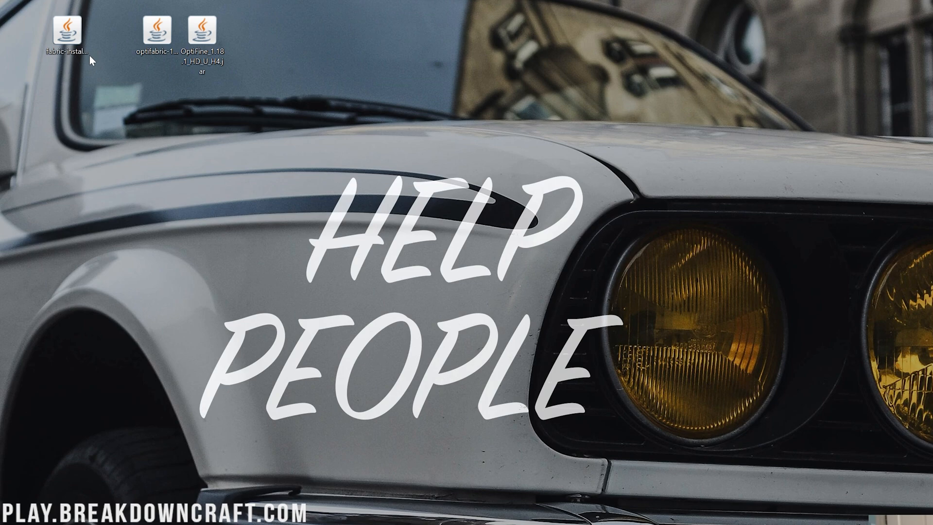
# Launch the desktop fabric-installer jar with Java.
pyautogui.rightClick(67, 30)
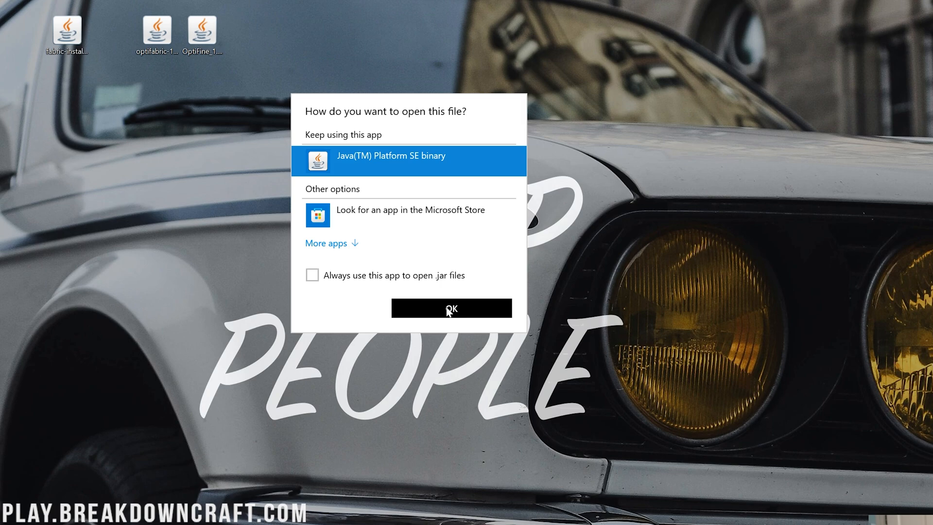
pyautogui.click(452, 308)
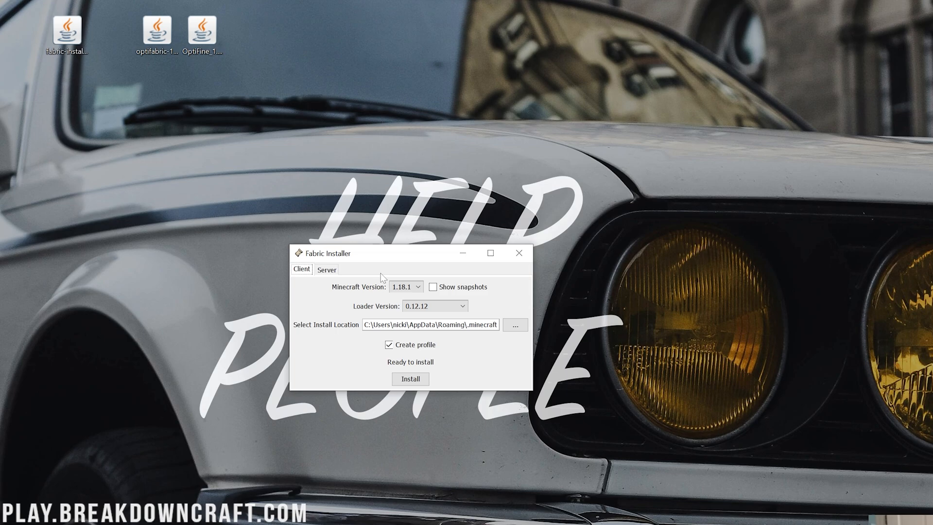
pyautogui.moveTo(395, 263)
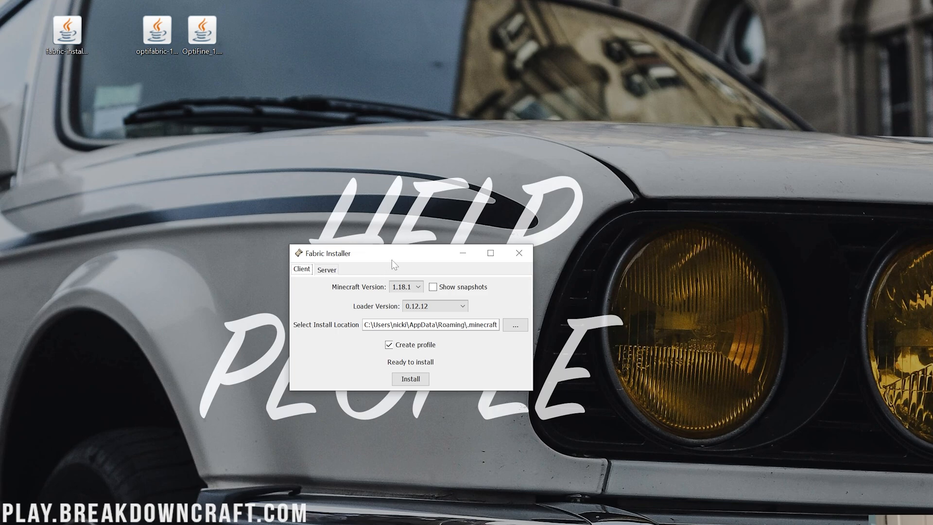
pyautogui.click(518, 253)
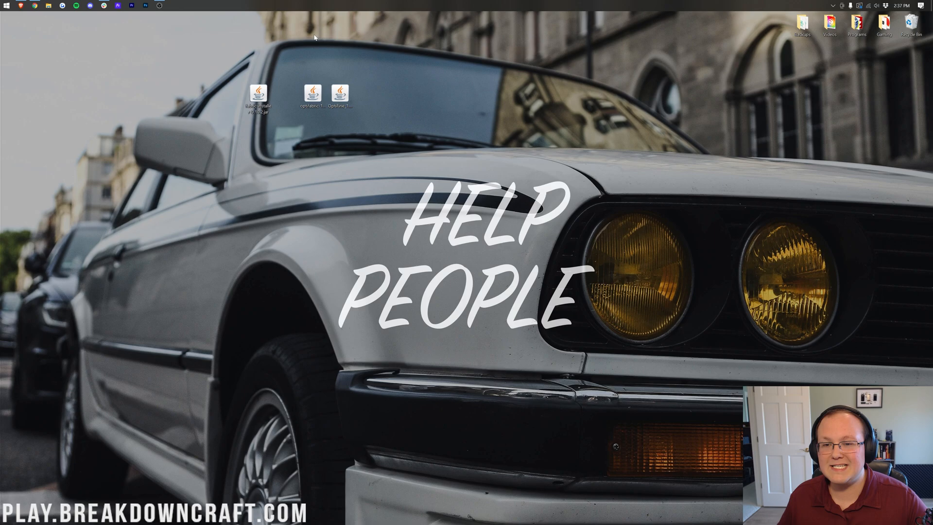
pyautogui.moveTo(209, 82)
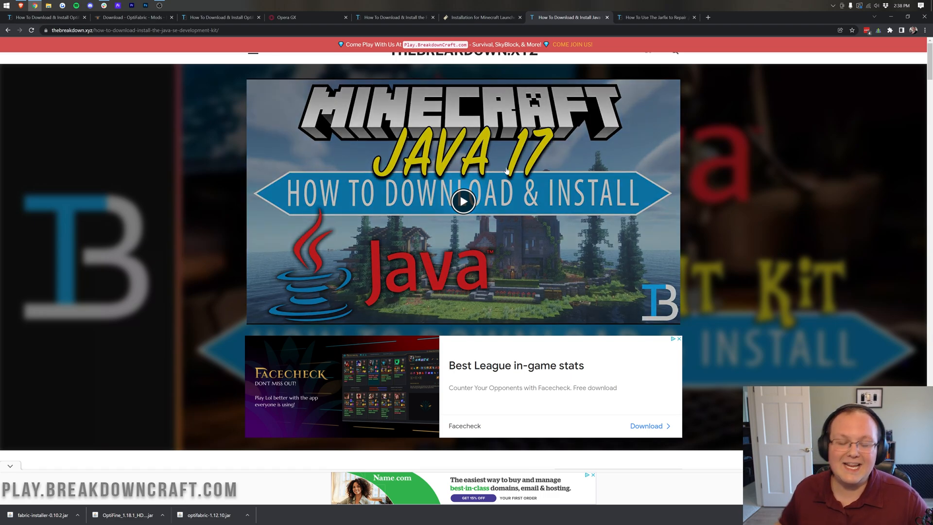
# Read through the Java 17 install steps, then minimize the browser to the desktop.
pyautogui.scroll(-3)
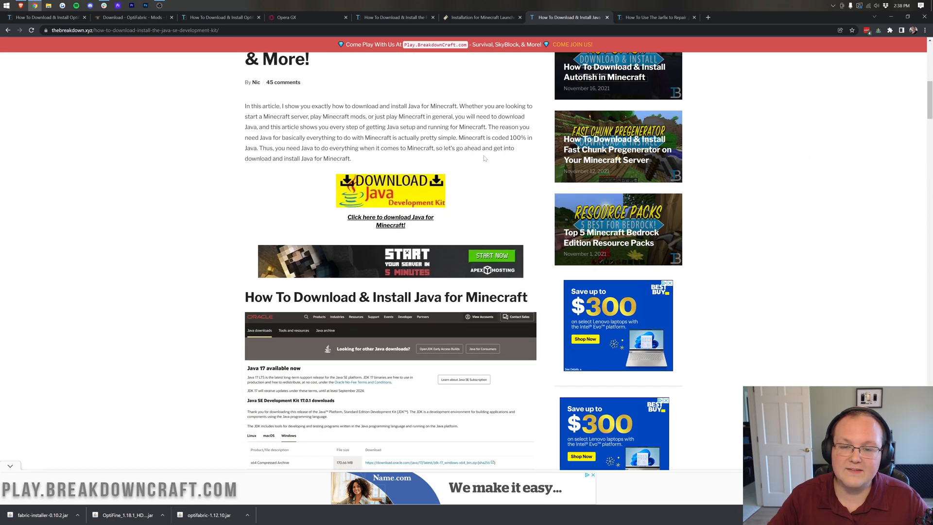
pyautogui.scroll(-3)
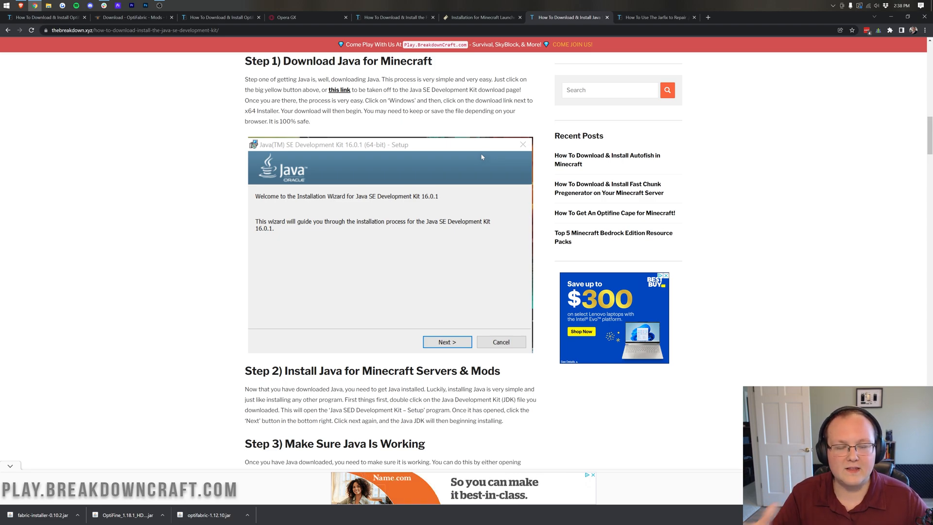
pyautogui.click(654, 17)
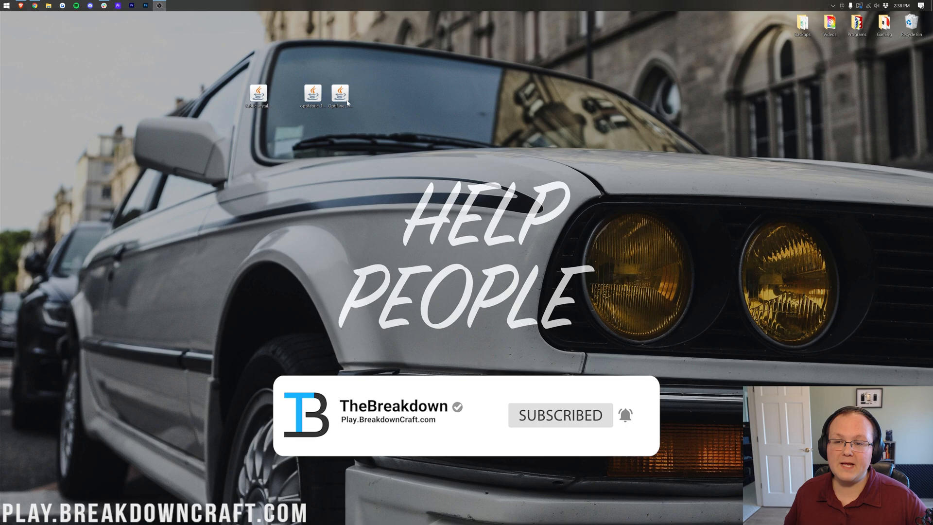
# Open fabric-installer.jar with the Java(TM) Platform SE binary.
pyautogui.rightClick(257, 94)
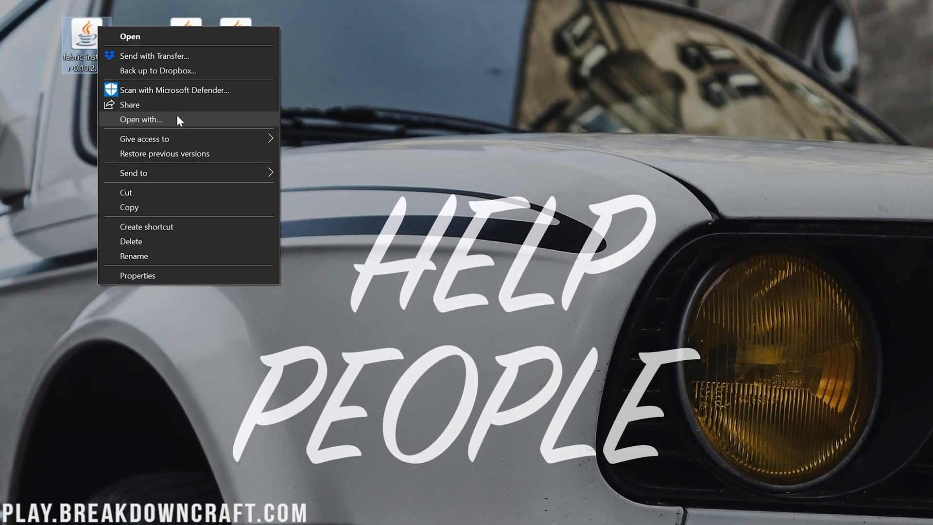
pyautogui.click(141, 119)
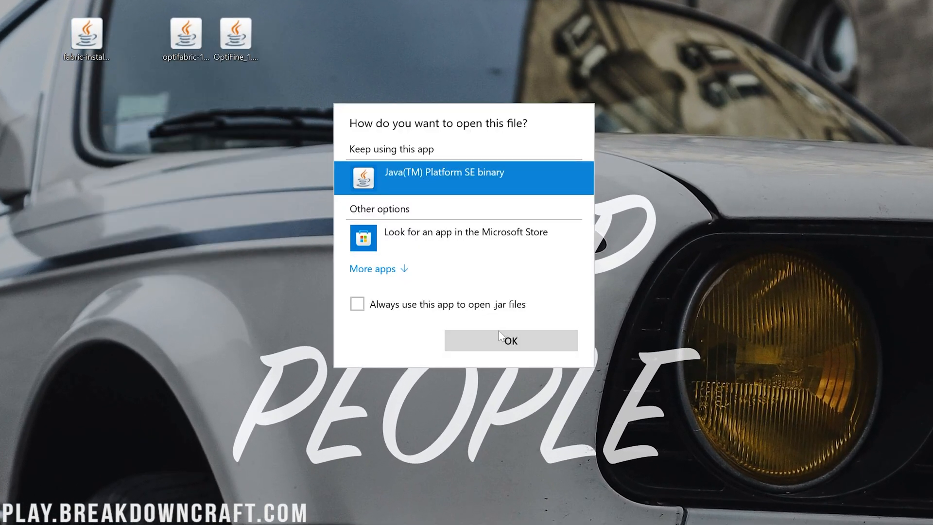
pyautogui.click(510, 341)
pyautogui.write('apps')
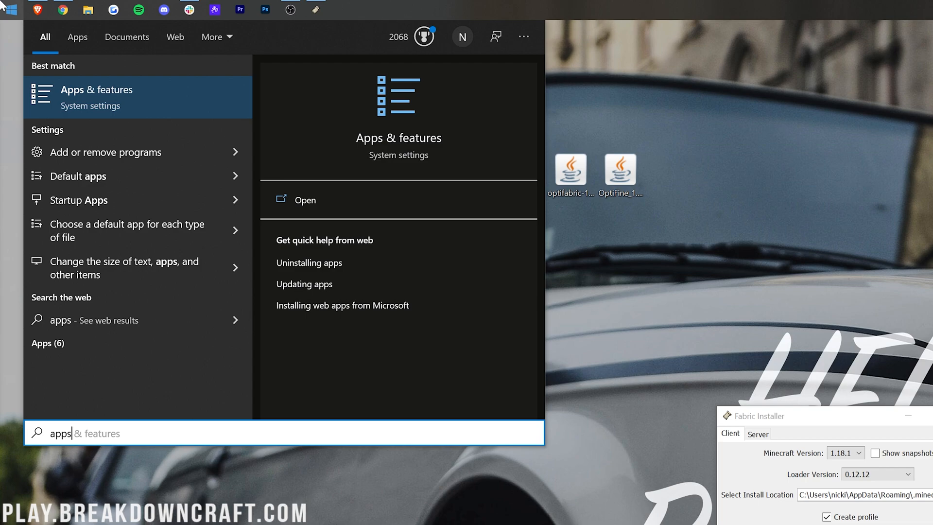
pyautogui.moveTo(848, 297)
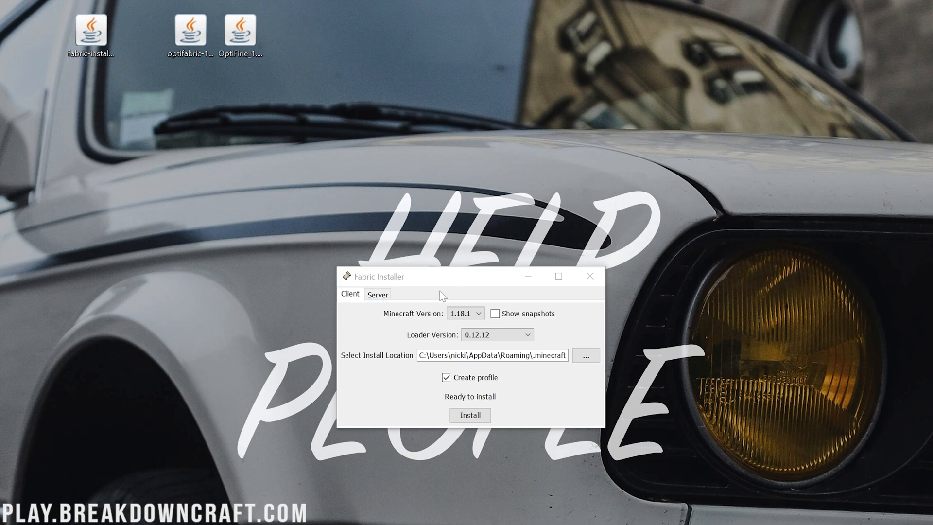
# Install Fabric Loader 0.12.12 for Minecraft 1.18.1, dismiss the success message and close the installer.
pyautogui.click(466, 314)
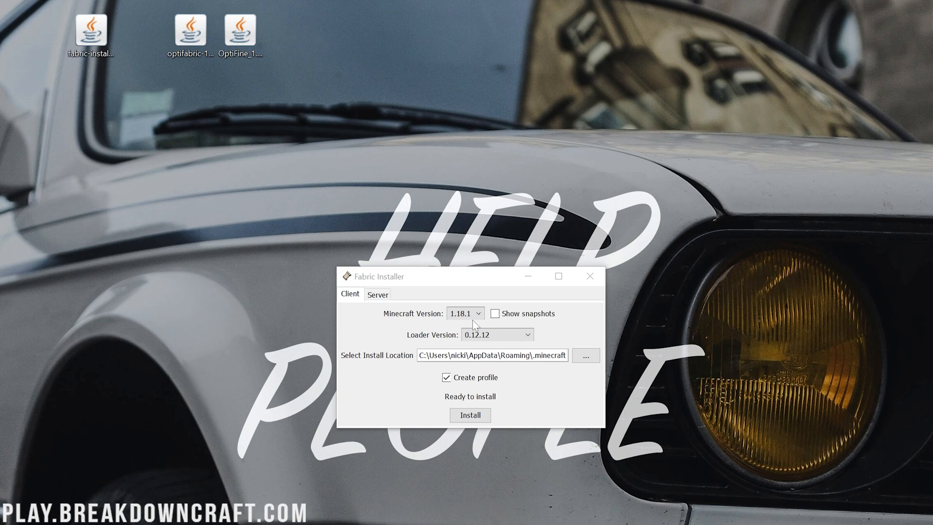
pyautogui.click(469, 415)
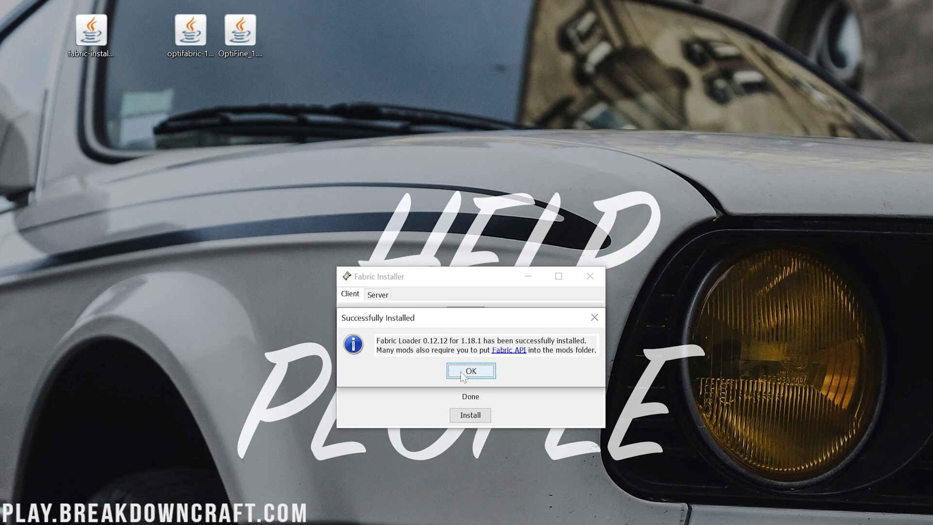
pyautogui.click(470, 370)
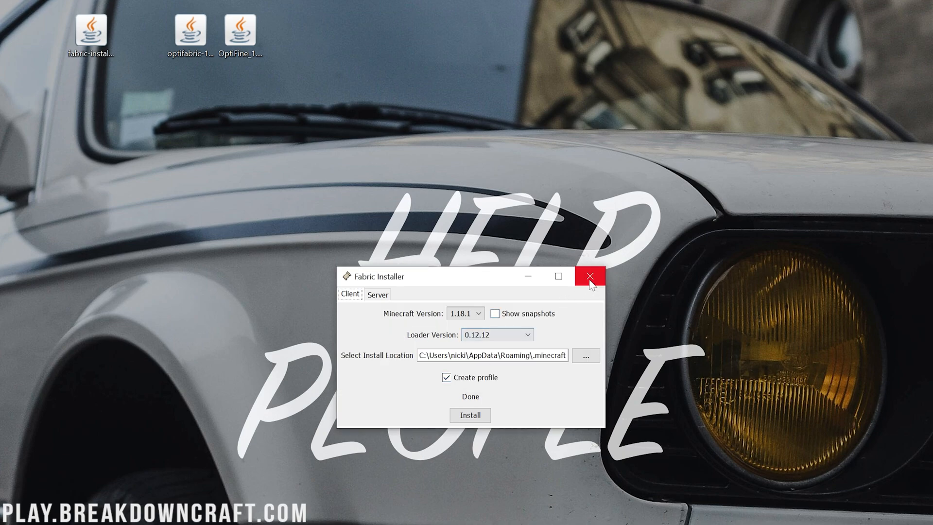
pyautogui.click(589, 276)
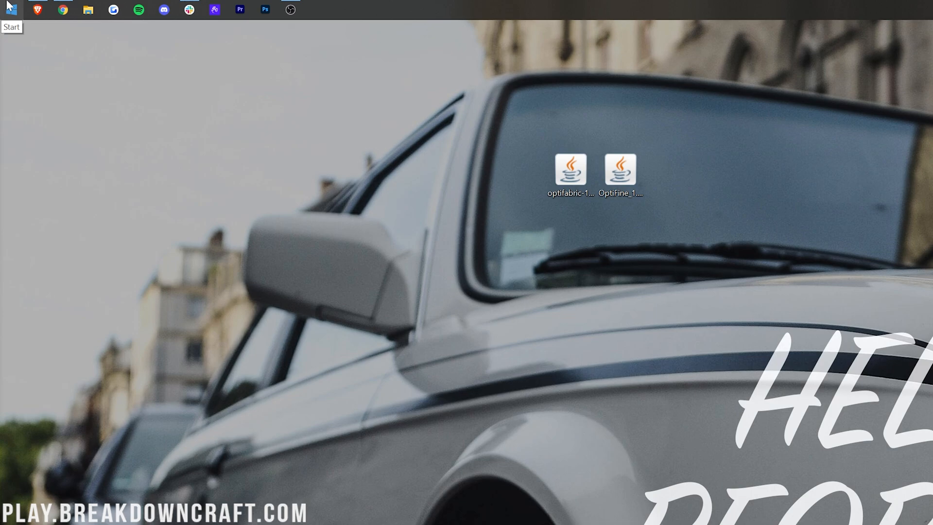
pyautogui.click(10, 10)
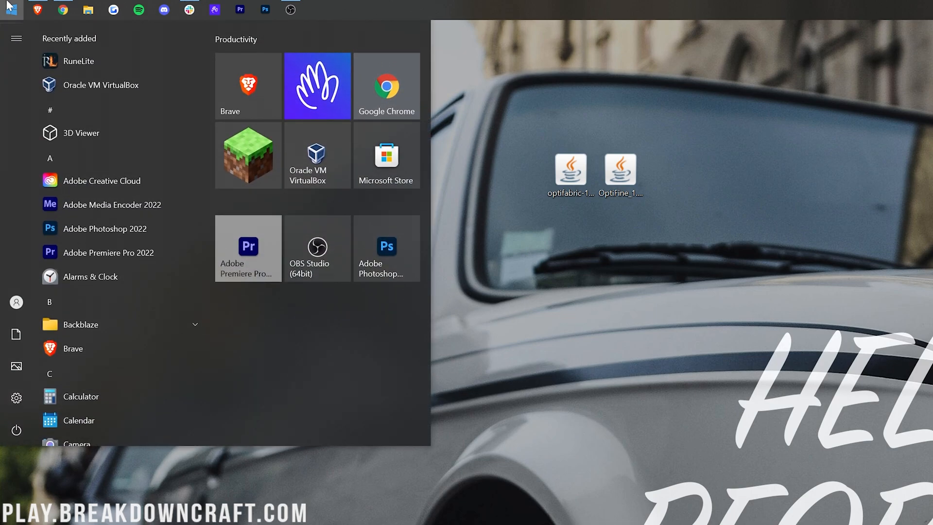
# Run %appdata% to open the Roaming folder.
pyautogui.write('run')
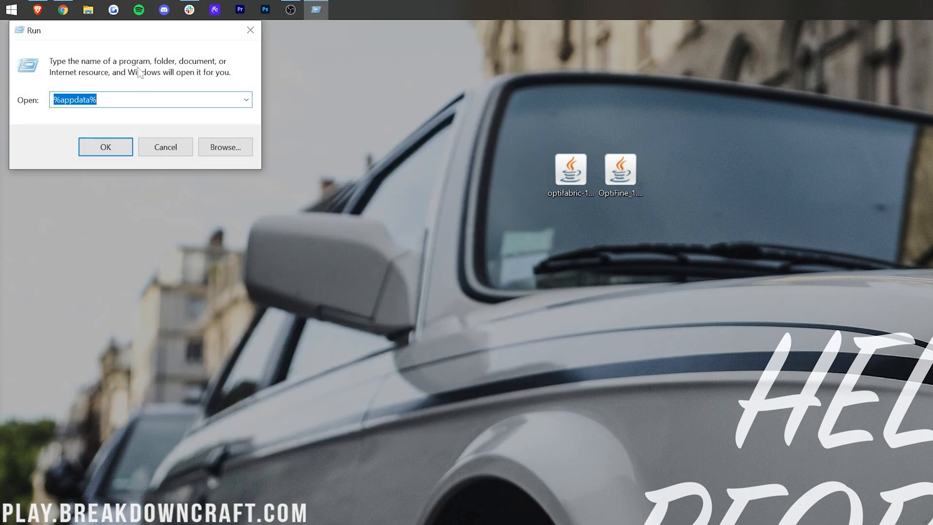
pyautogui.write('%ap')
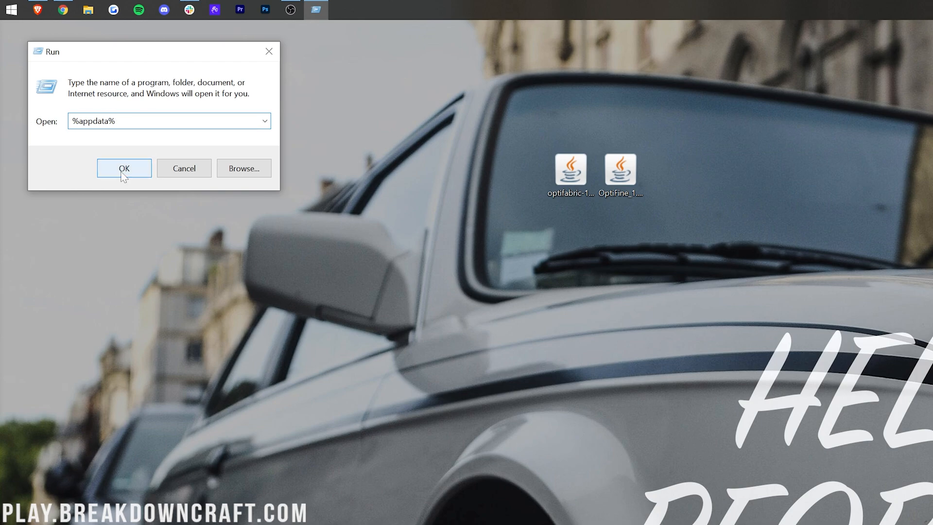
pyautogui.click(124, 168)
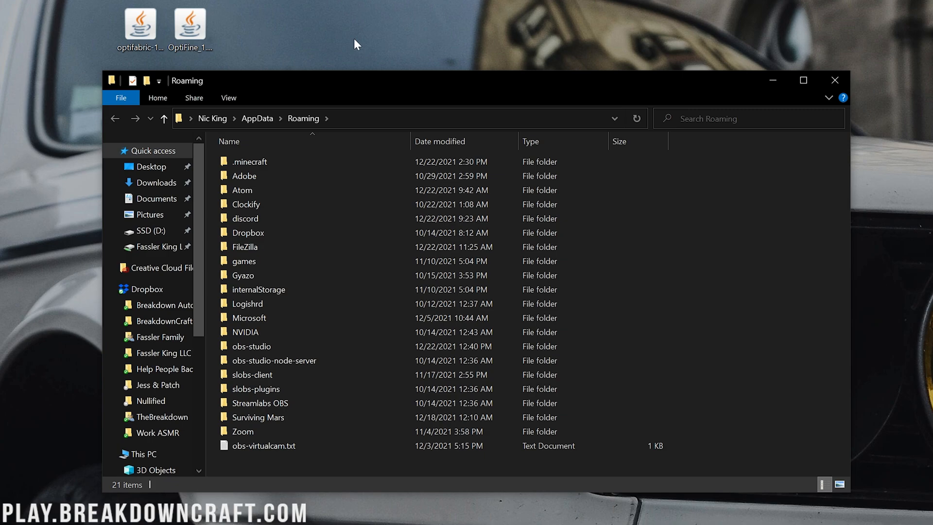
# Create a mods folder in .minecraft holding the OptiFine 1.18.1 and OptiFabric 1.12.10 jars.
pyautogui.click(249, 161)
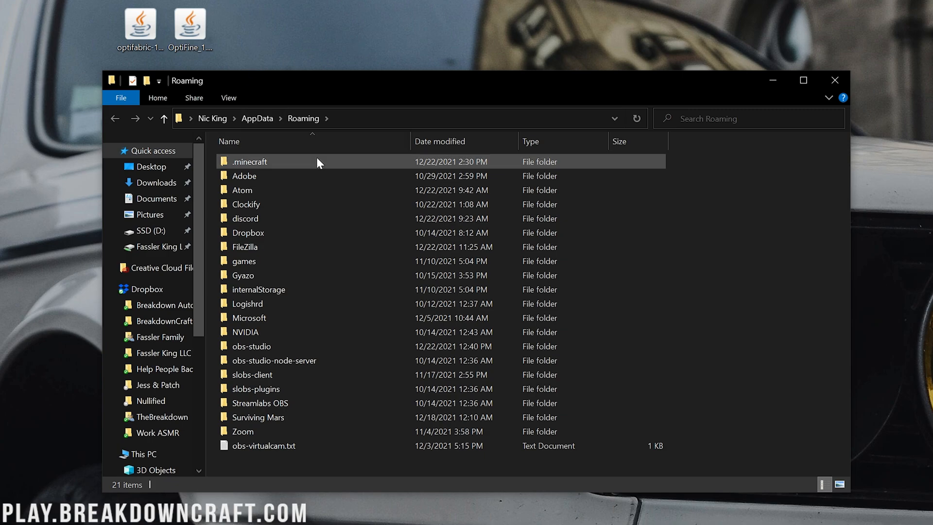
pyautogui.doubleClick(250, 161)
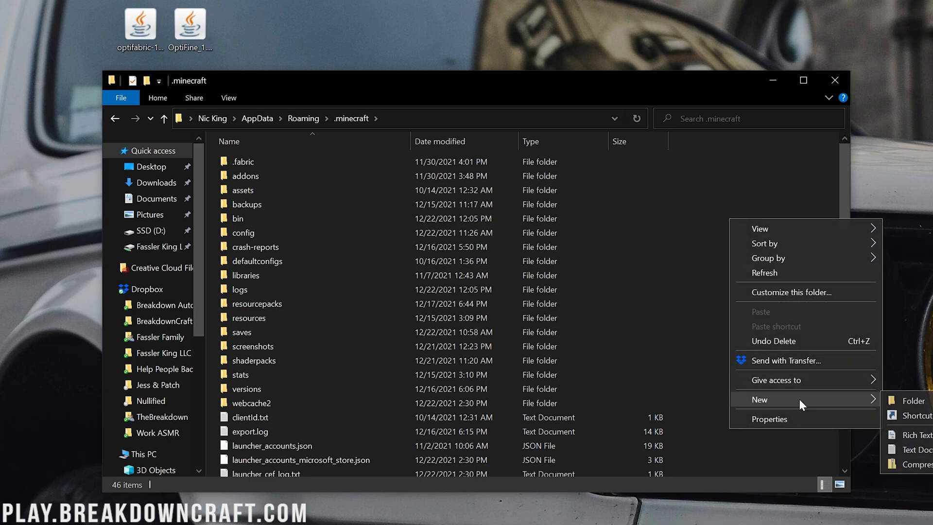
pyautogui.click(906, 401)
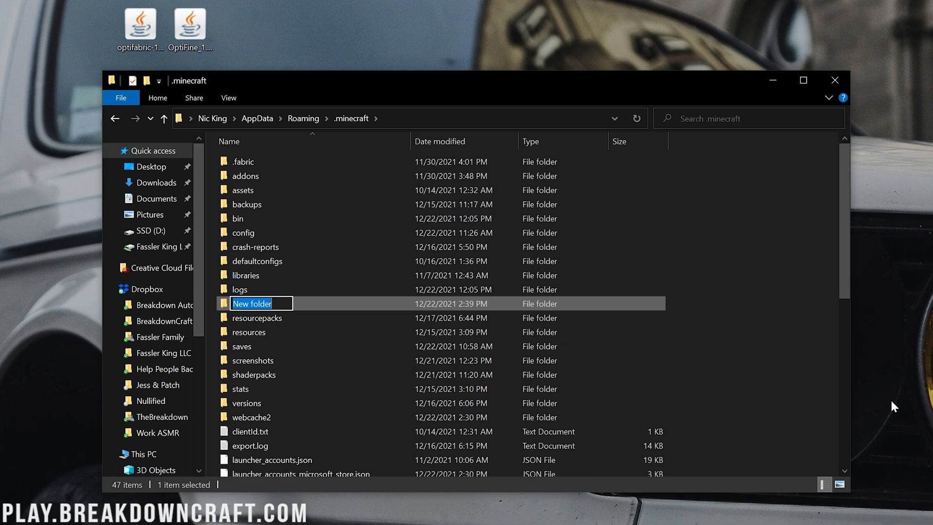
pyautogui.write('mods')
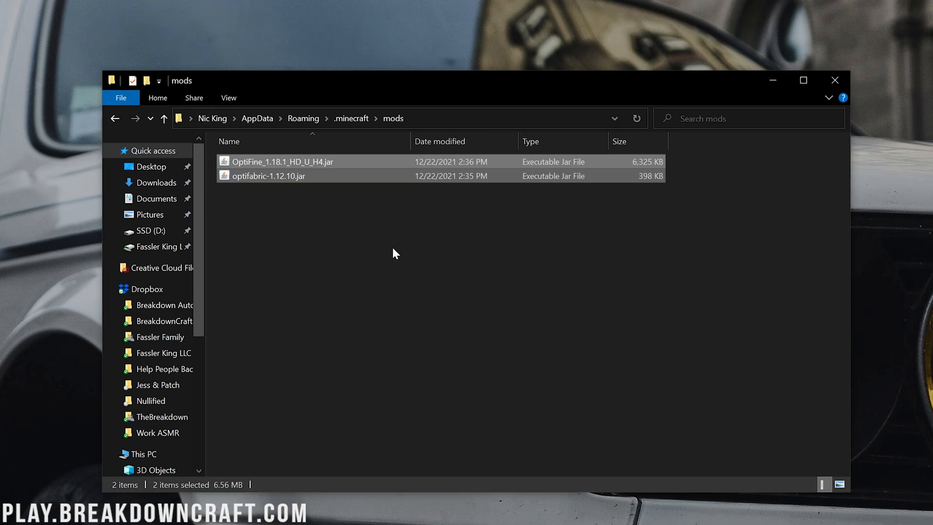
pyautogui.click(395, 252)
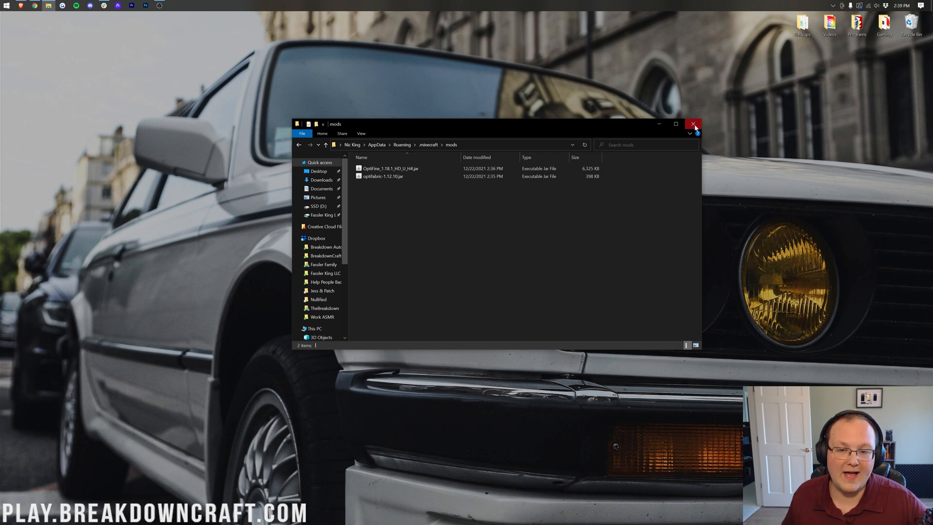
# Close the mods folder, press Play on fabric-loader-1.18.1, and cancel the modified-installation warning.
pyautogui.click(693, 125)
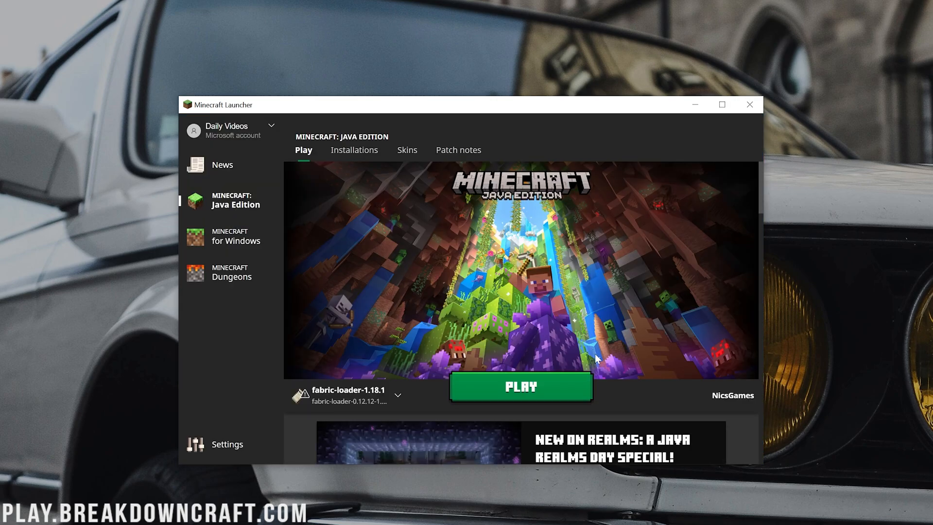
pyautogui.moveTo(337, 405)
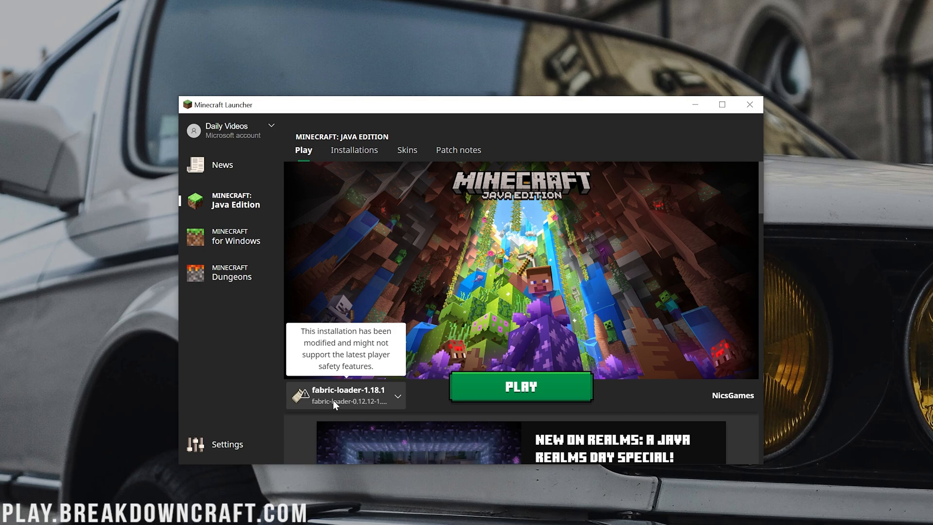
pyautogui.click(397, 395)
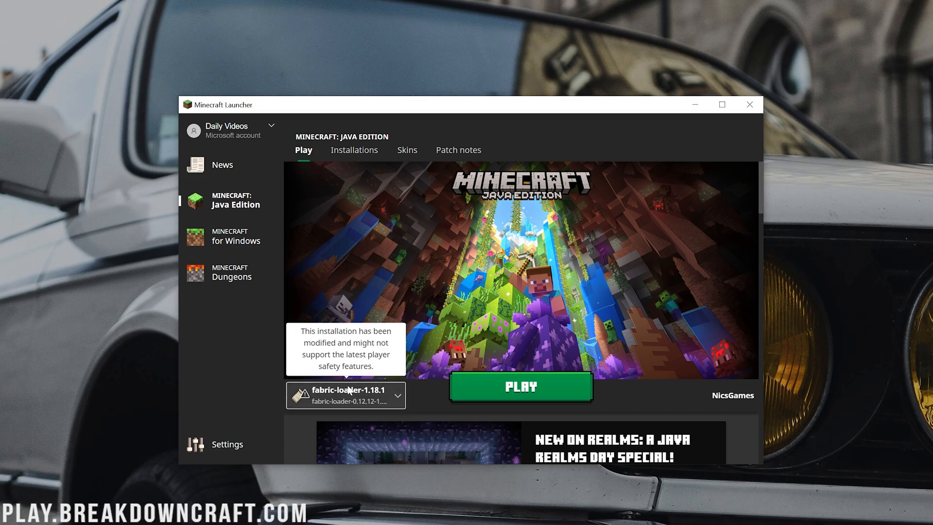
pyautogui.click(519, 387)
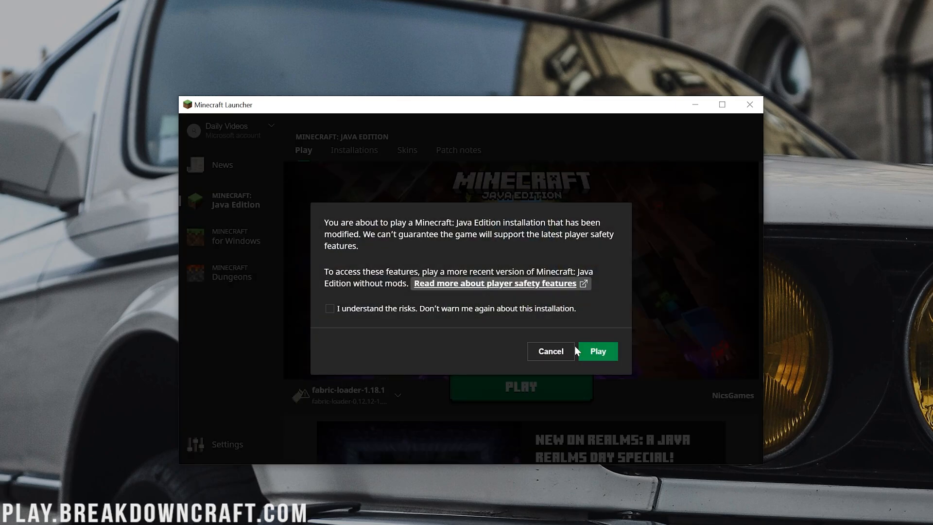
pyautogui.moveTo(550, 351)
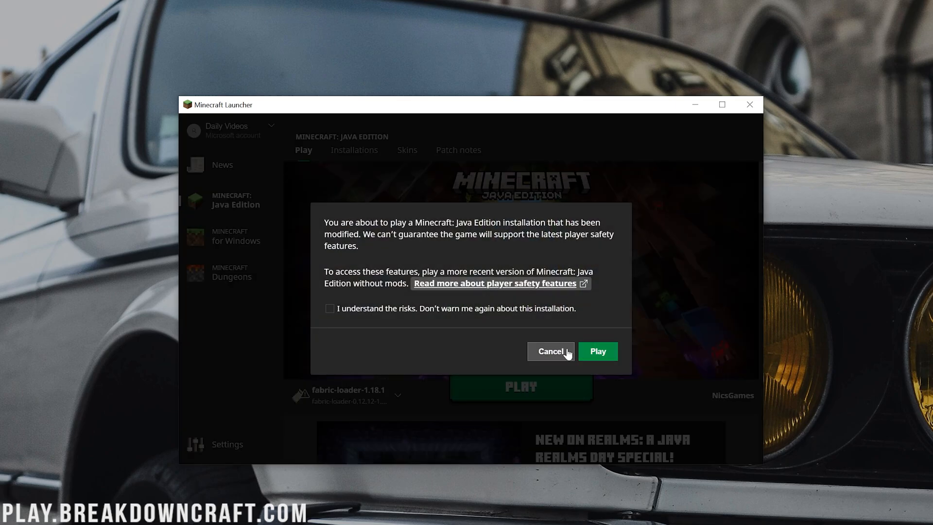
pyautogui.click(550, 351)
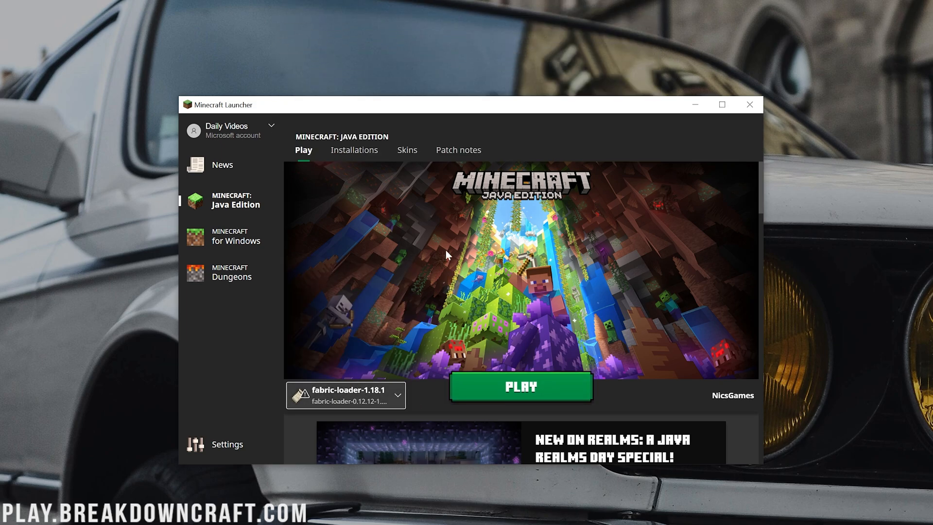
# Browse the installations list, hiding and then re-showing modded installations.
pyautogui.click(355, 150)
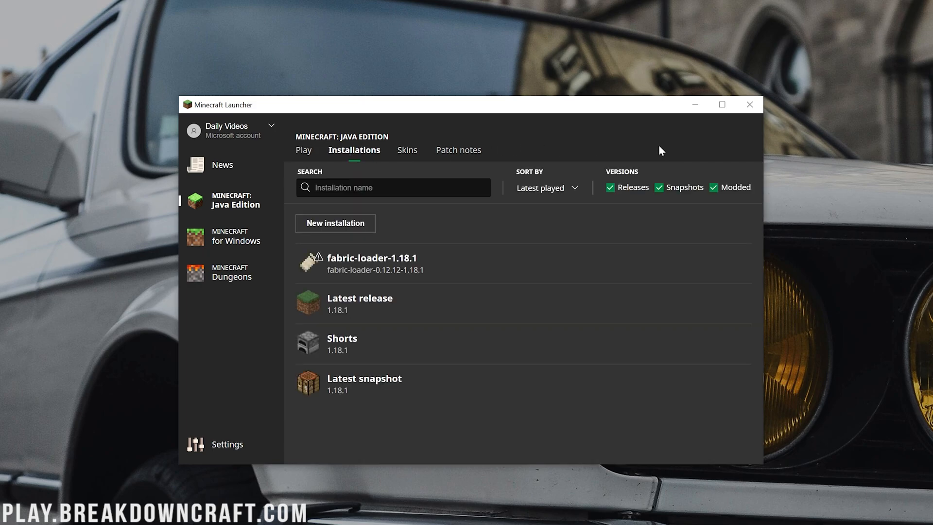
pyautogui.click(714, 187)
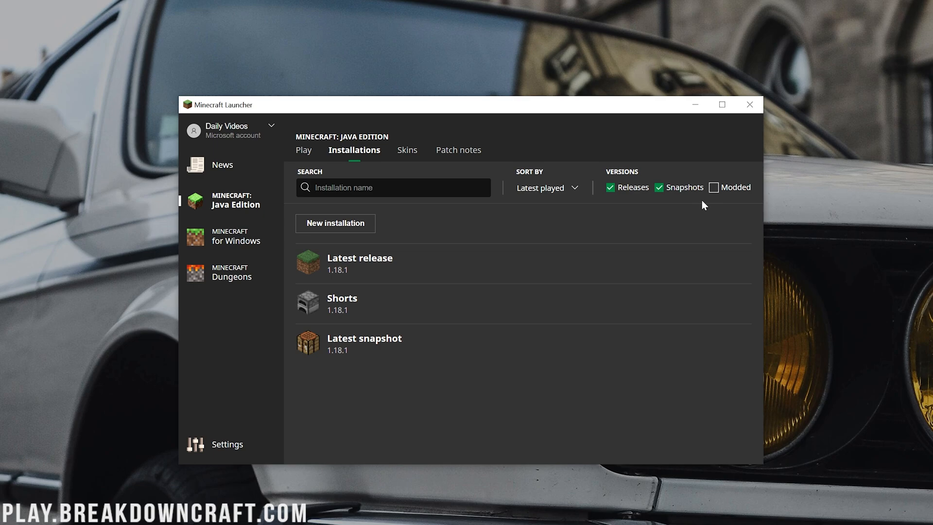
pyautogui.click(713, 187)
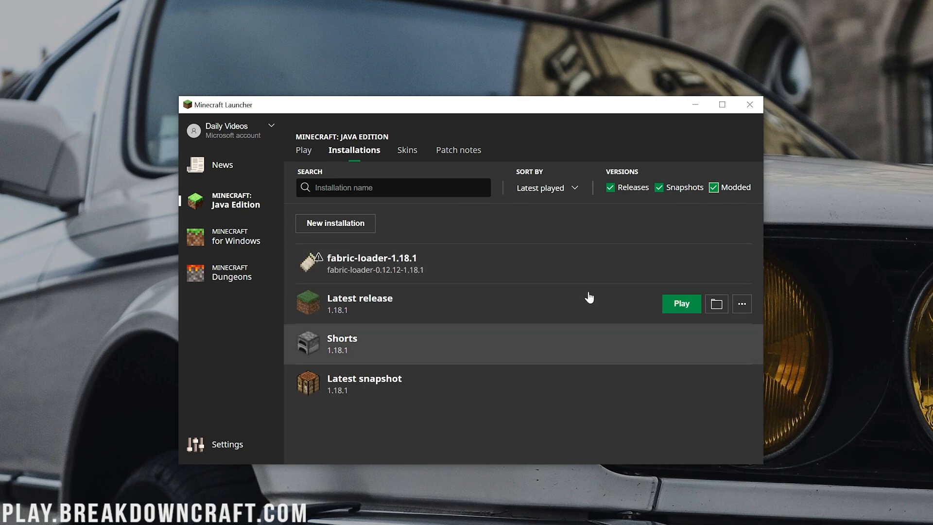
pyautogui.moveTo(560, 355)
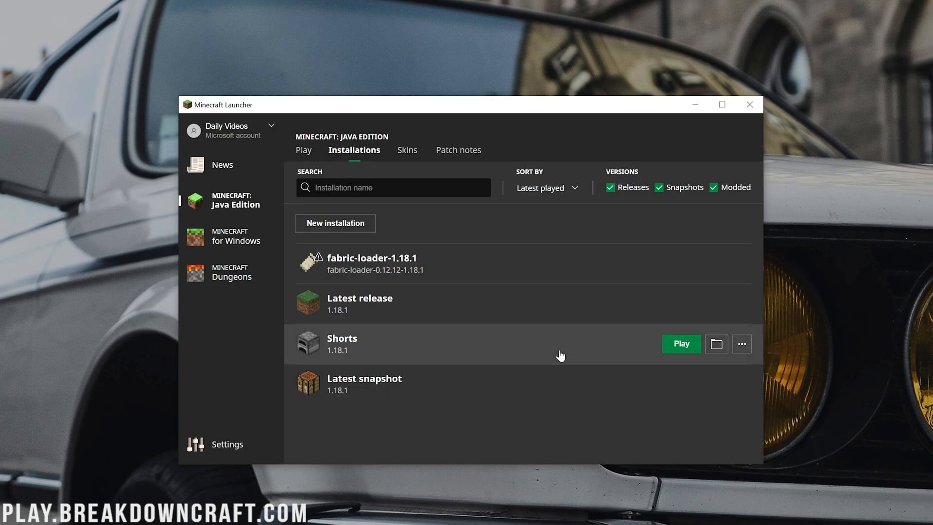
pyautogui.moveTo(419, 278)
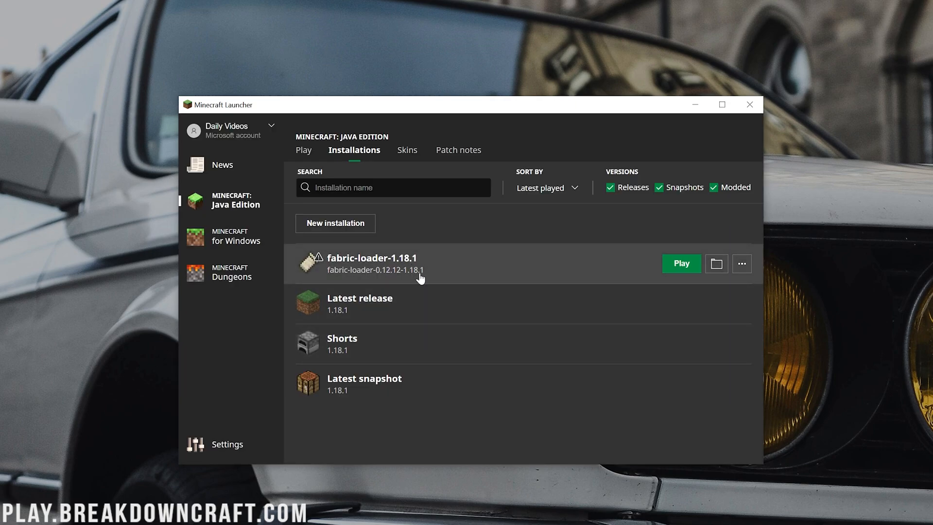
# Add installation 'Play.BreakdownCraft.com' using fabric-loader-0.12.12-1.18.1 at 1920×1080.
pyautogui.click(335, 223)
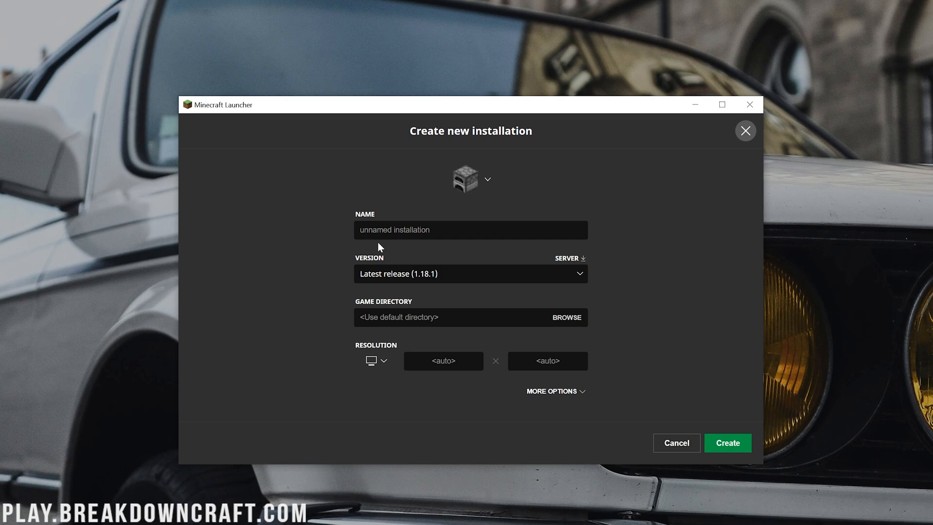
pyautogui.write('Play.BreakdownCraft.com')
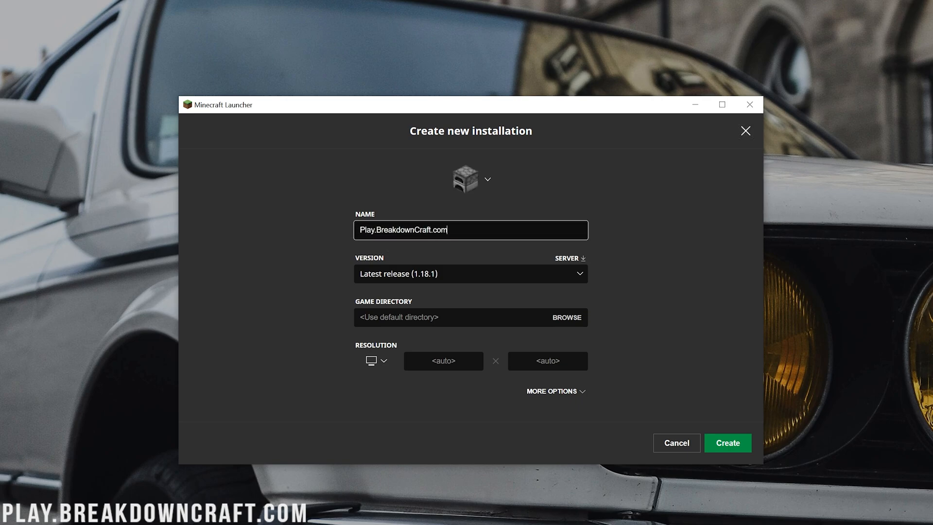
pyautogui.moveTo(485, 273)
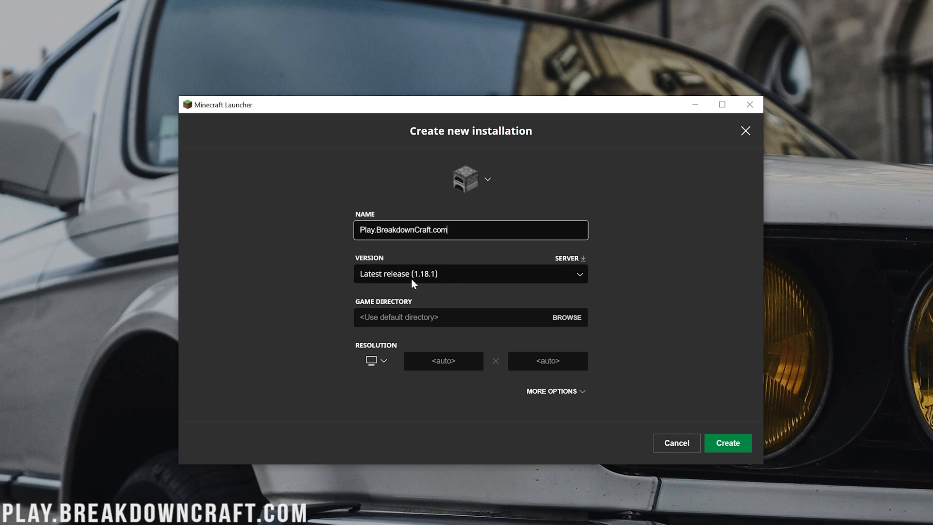
pyautogui.click(467, 273)
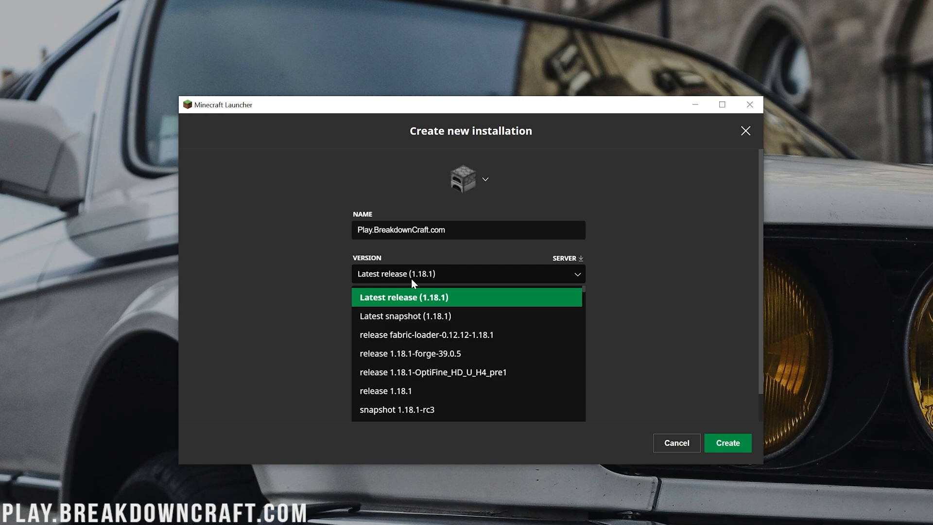
pyautogui.moveTo(412, 323)
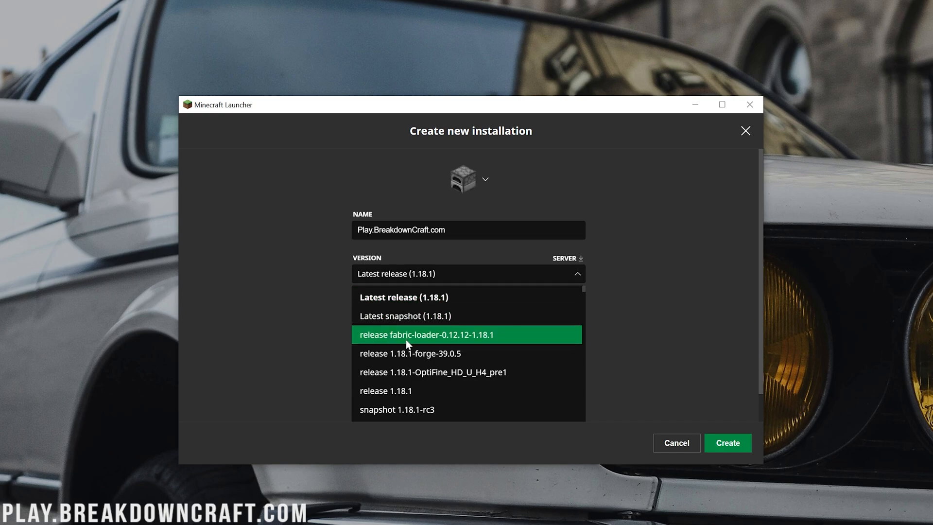
pyautogui.moveTo(498, 341)
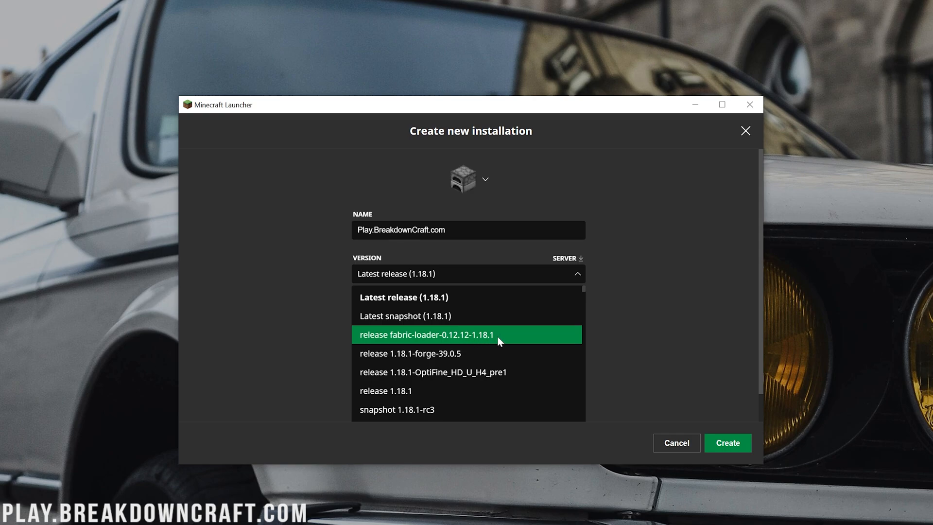
pyautogui.moveTo(464, 338)
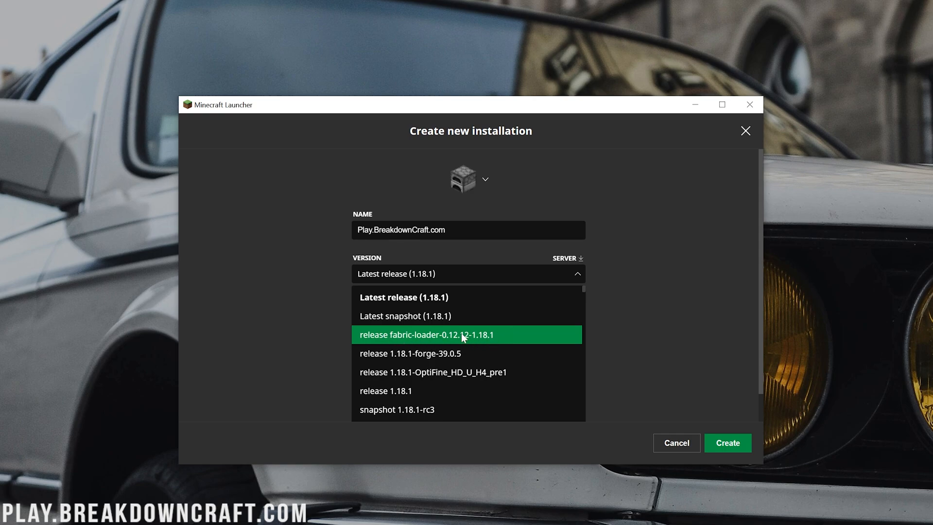
pyautogui.click(426, 334)
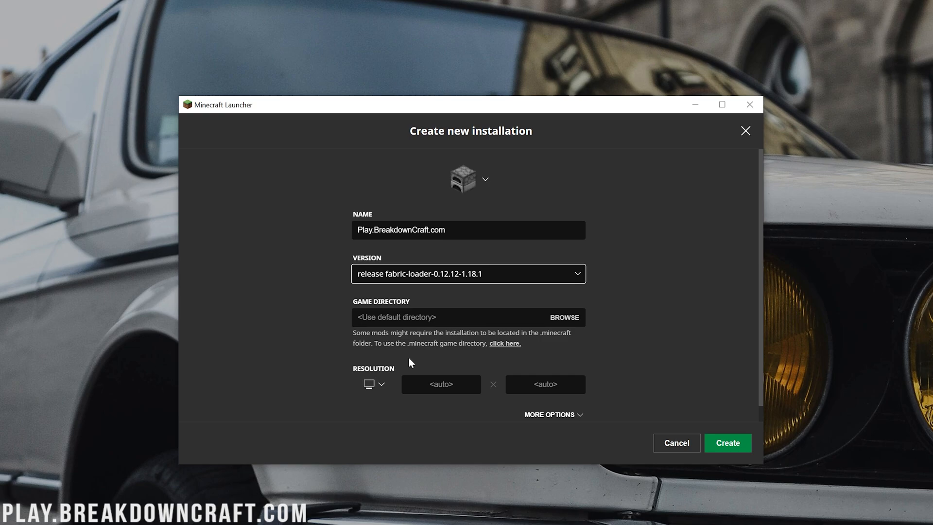
pyautogui.moveTo(363, 345)
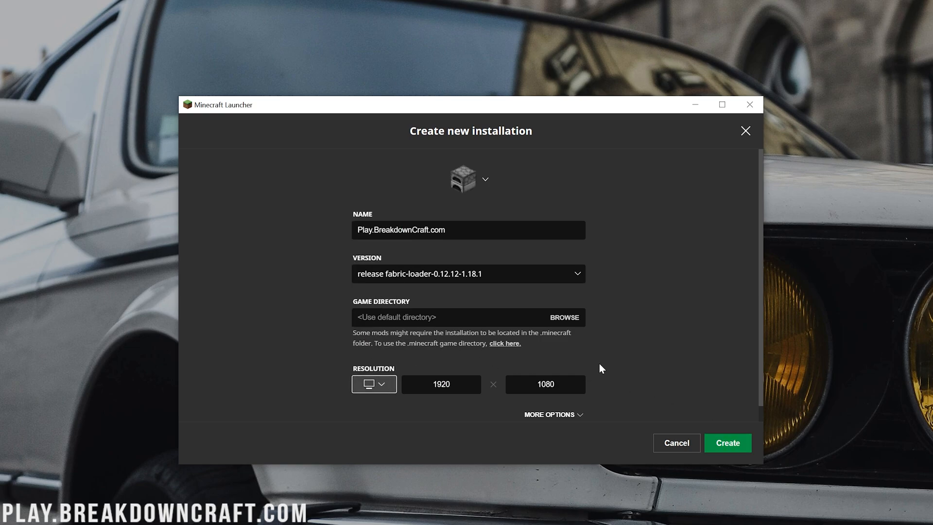
pyautogui.click(726, 442)
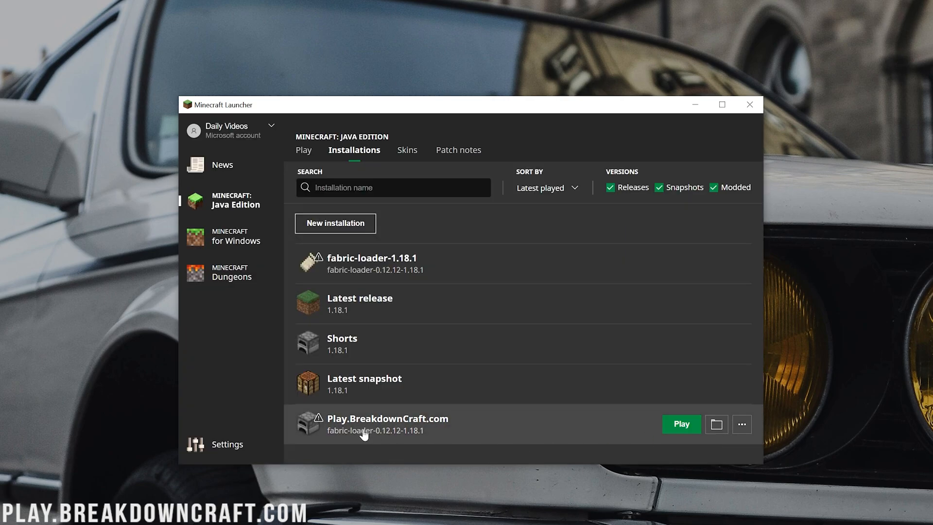
pyautogui.moveTo(467, 426)
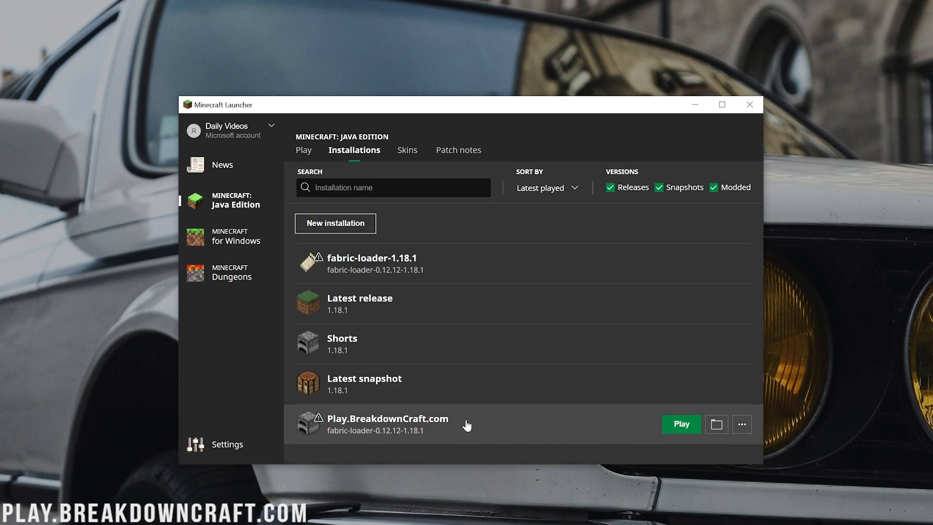
pyautogui.moveTo(381, 443)
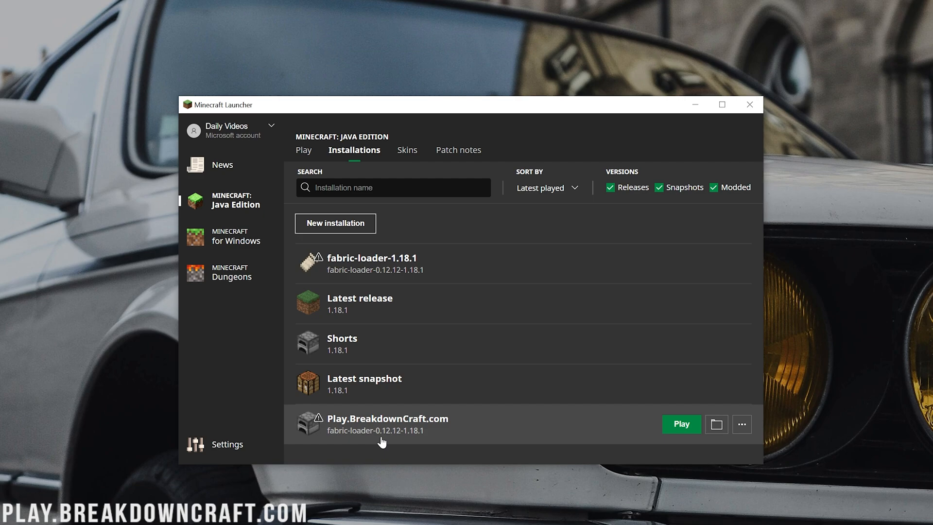
# Launch Play.BreakdownCraft.com and accept the modified-installation warning.
pyautogui.click(680, 424)
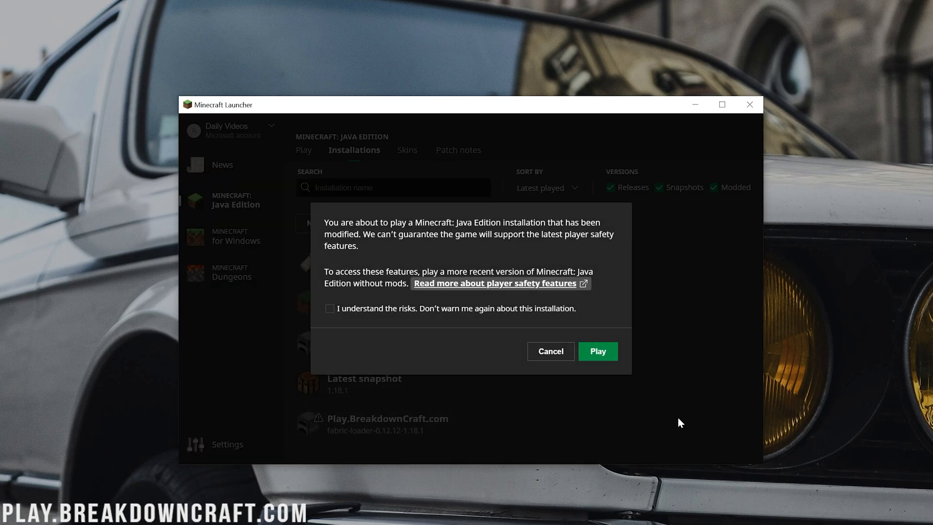
pyautogui.click(550, 351)
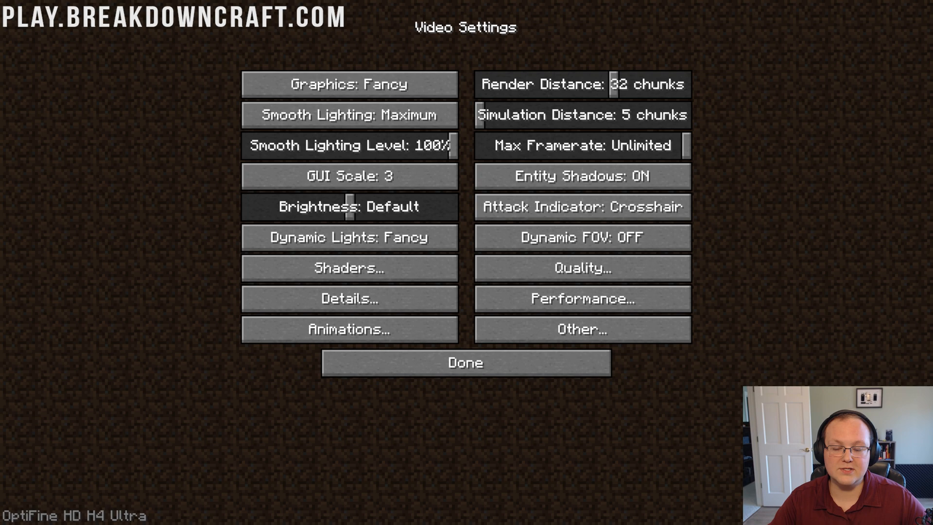
# Check the OptiFine shader pack list, return to the title screen, and join a world.
pyautogui.click(350, 269)
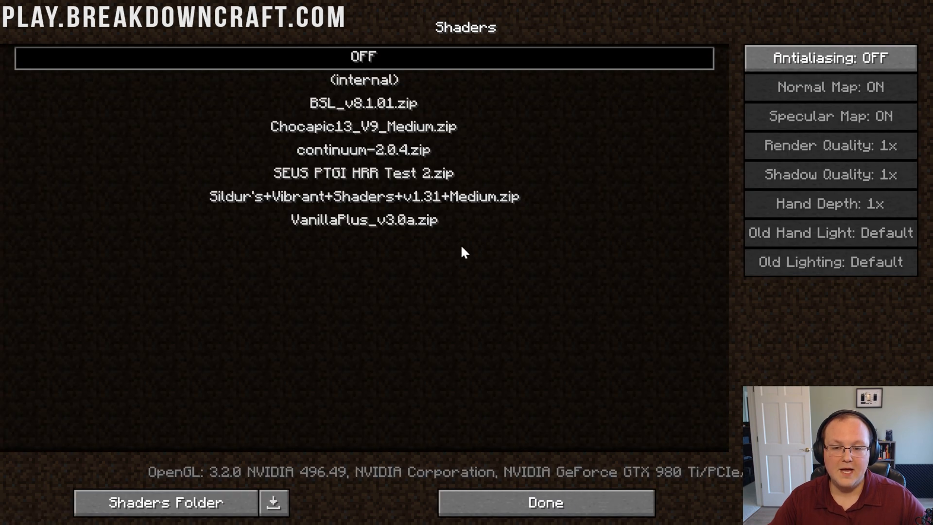
pyautogui.click(545, 503)
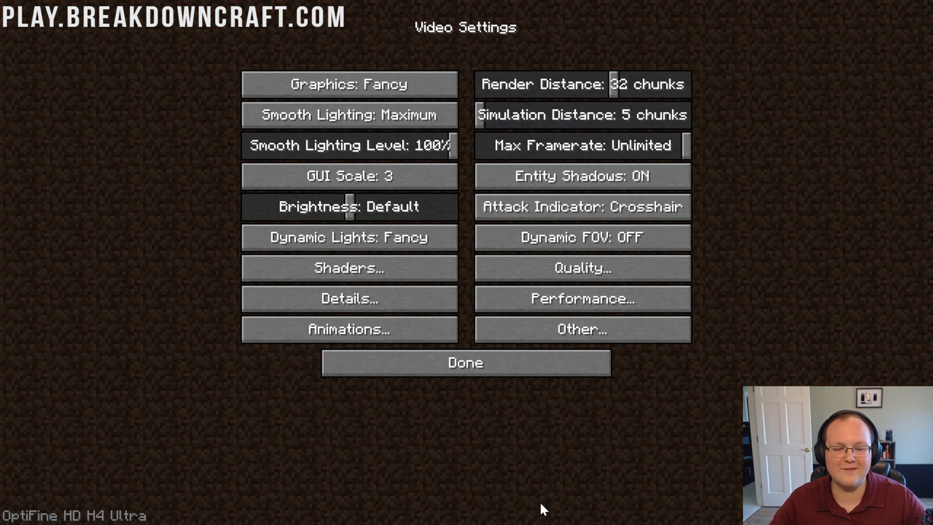
pyautogui.click(465, 362)
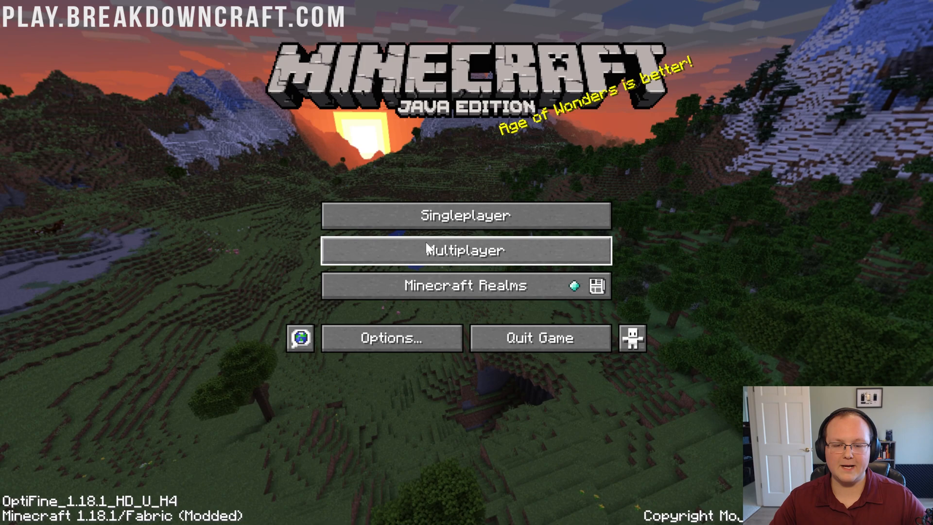
pyautogui.click(466, 249)
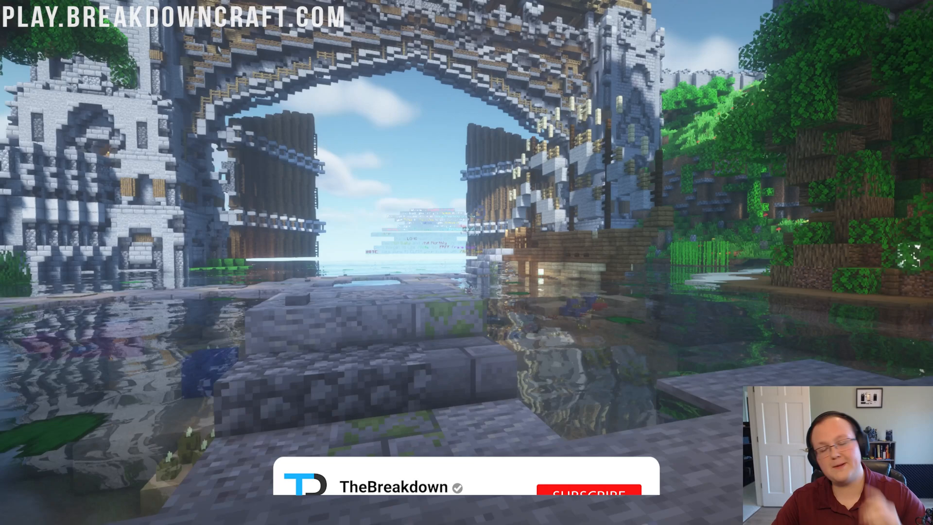
pyautogui.click(588, 494)
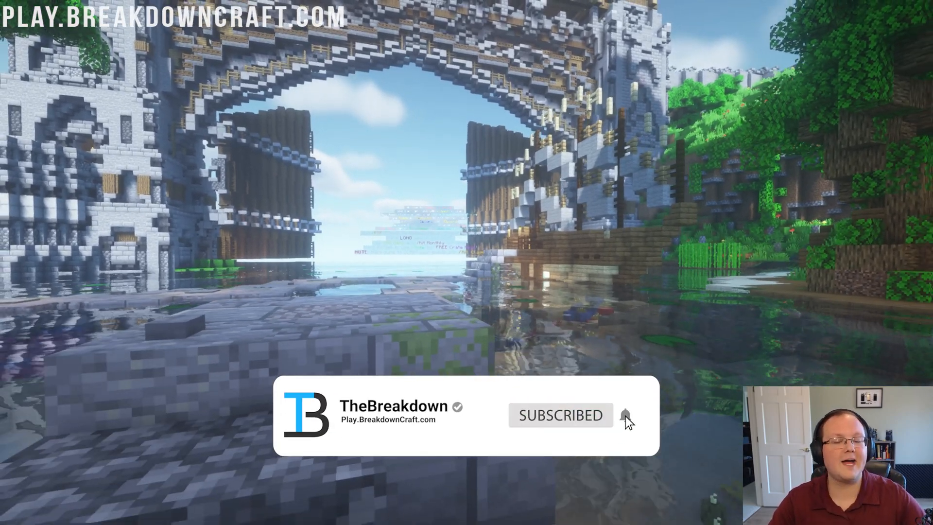